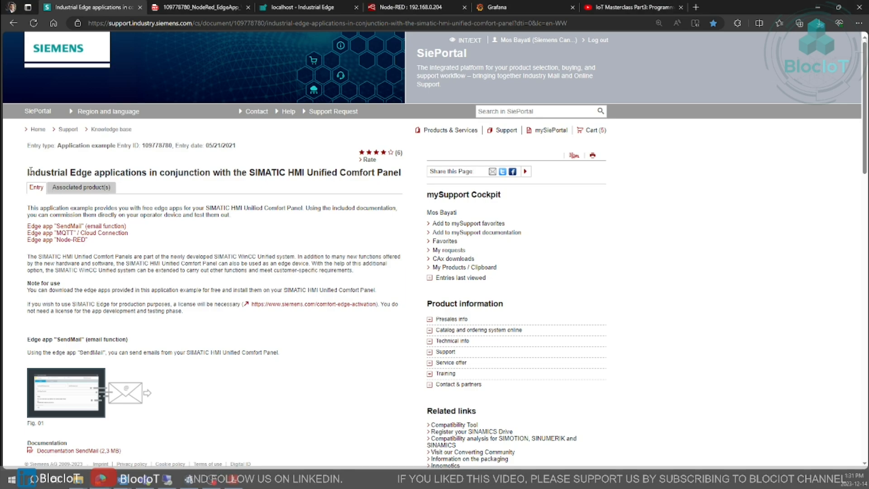
mouse_move(155, 251)
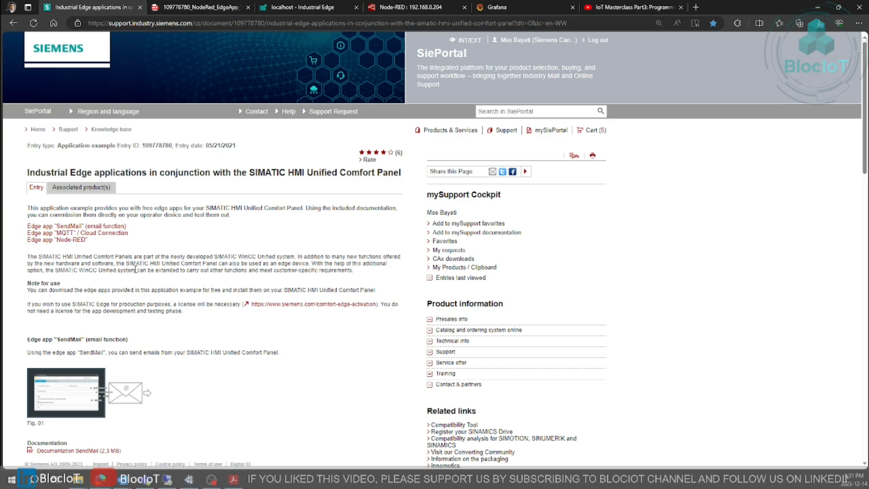
Step: Scroll the application example page before switching to the Node-RED Edge App PDF
scroll(down, 3)
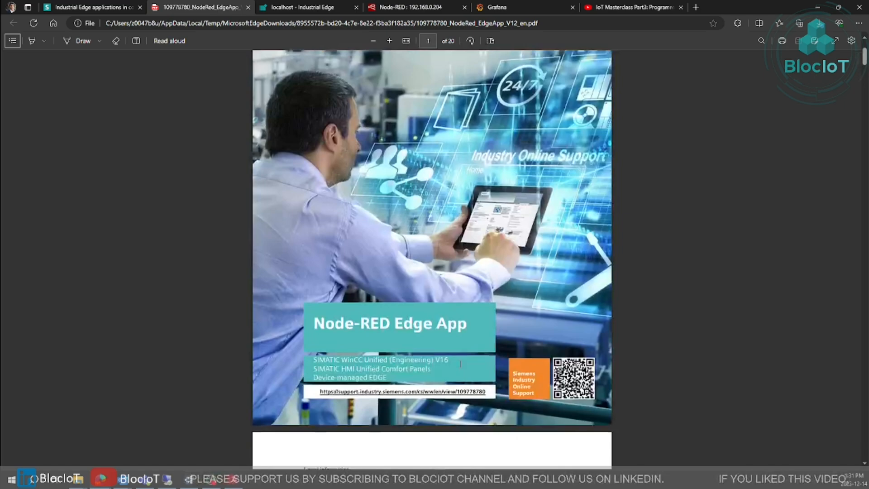
Step: Page through the manual to section 3.1, Open the Node-RED user interface
scroll(down, 3)
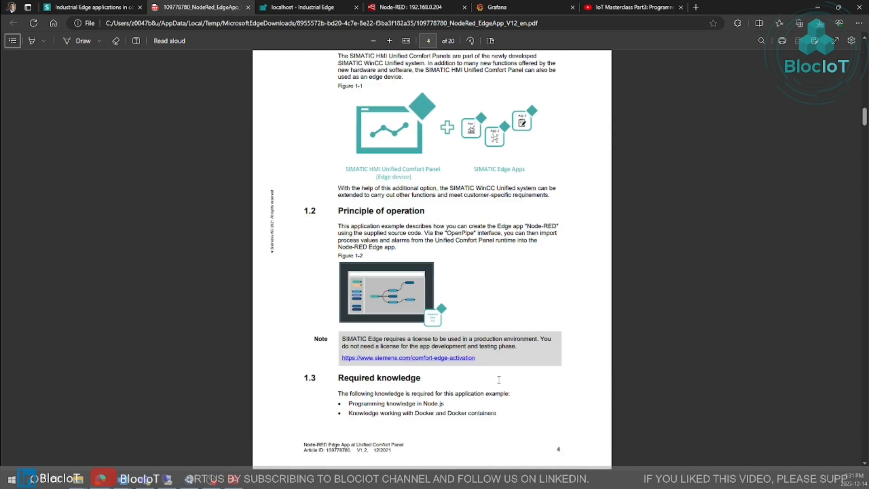
scroll(down, 3)
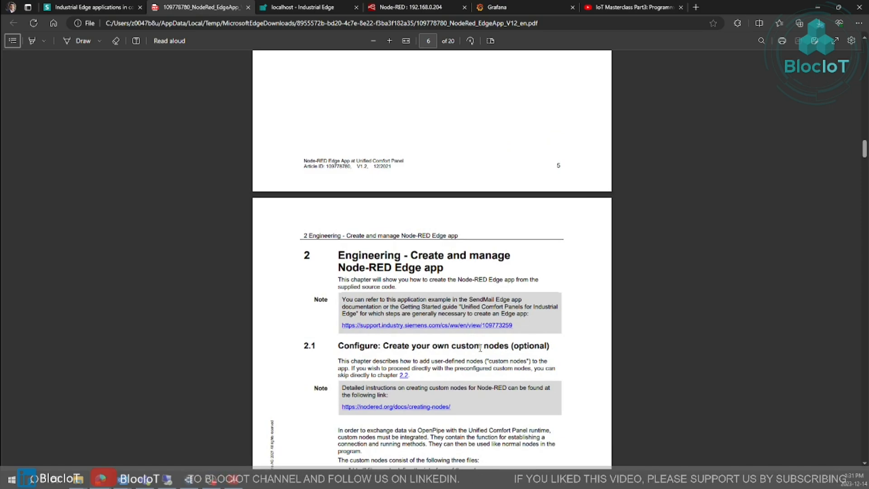
scroll(down, 3)
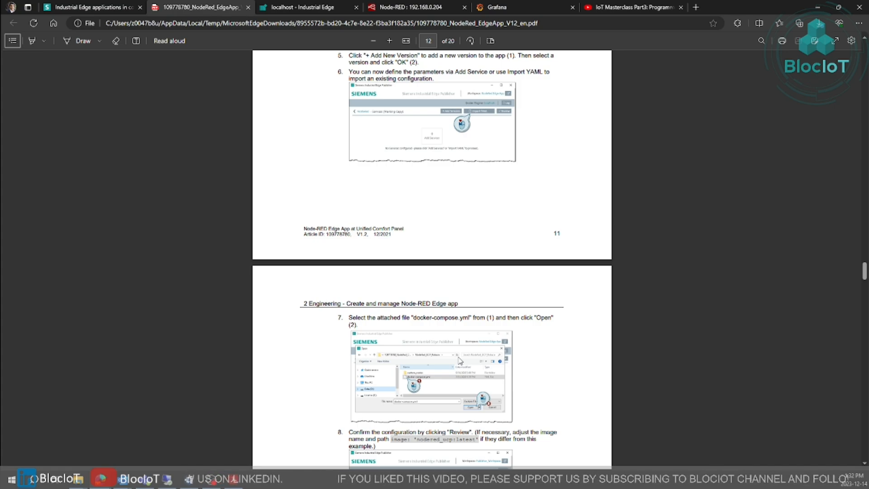
scroll(down, 3)
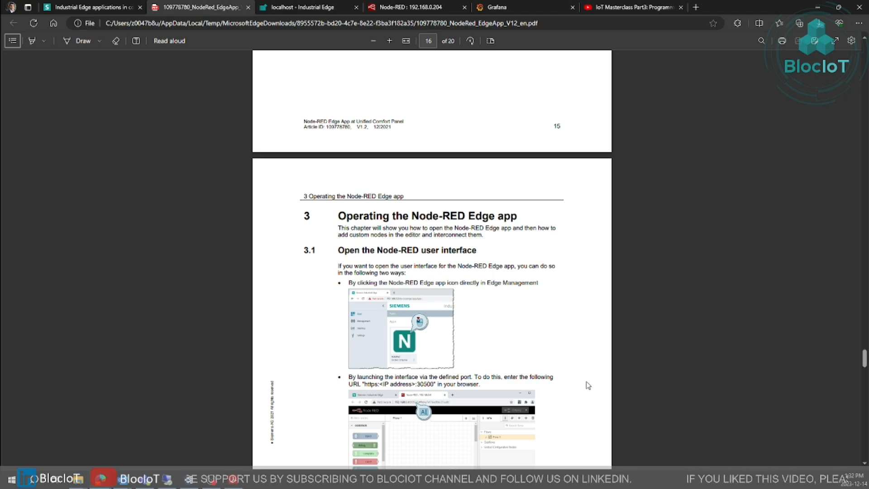
mouse_move(635, 437)
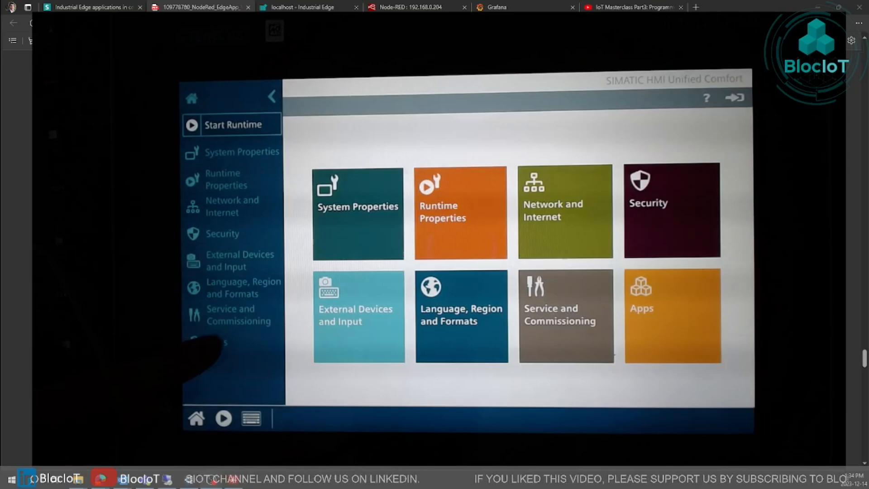
Step: Reach the SIMATIC Edge page via Apps, showing Edge enabled and the license info
click(671, 316)
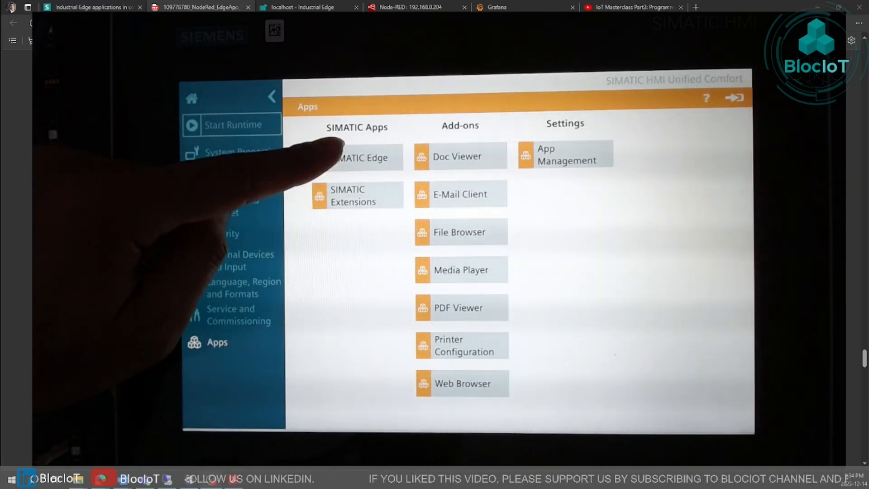
click(363, 158)
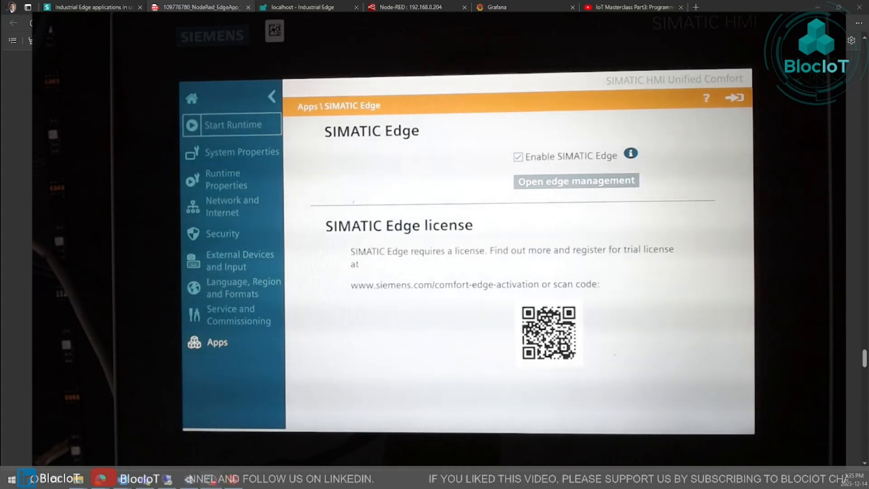
click(201, 7)
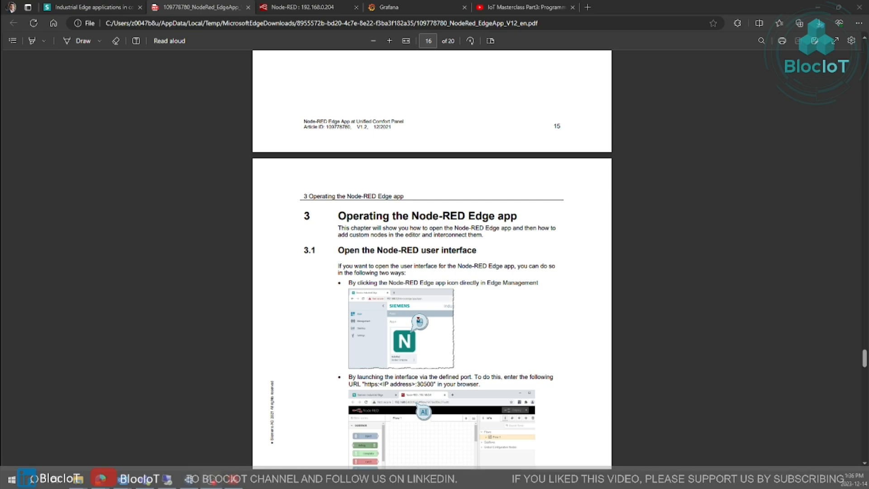
mouse_move(4, 287)
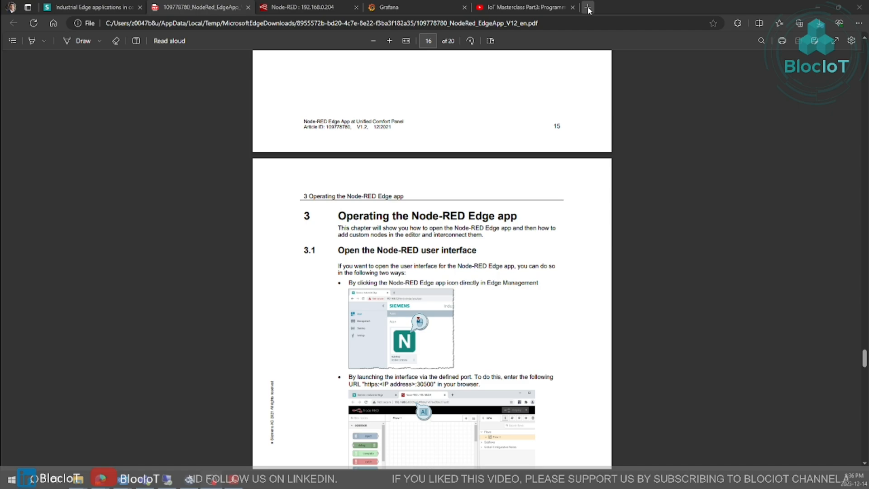
mouse_move(588, 9)
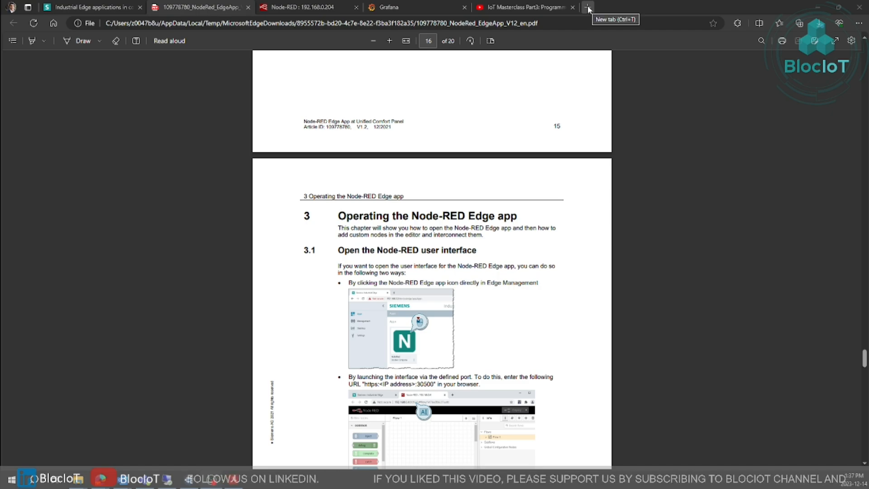
click(588, 7)
text(https://192.168.0.204)
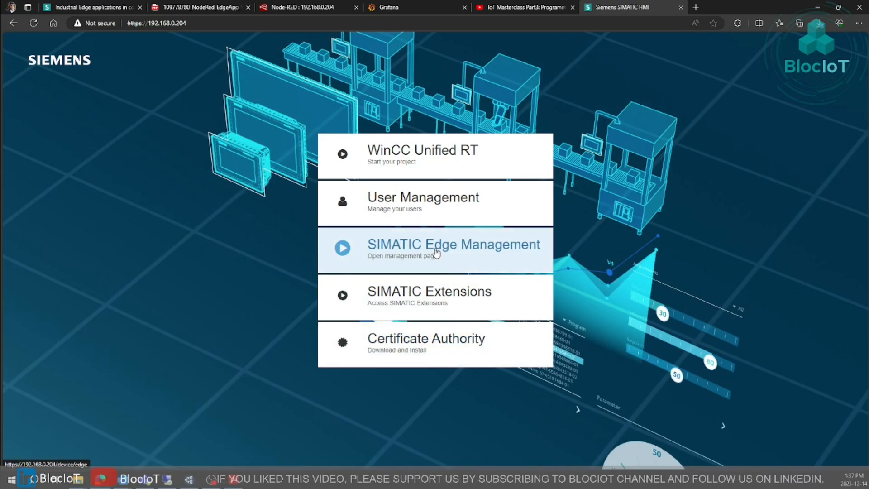
Step: Sign in to SIMATIC Edge Management with the admin credentials to reach the Apps page
click(452, 244)
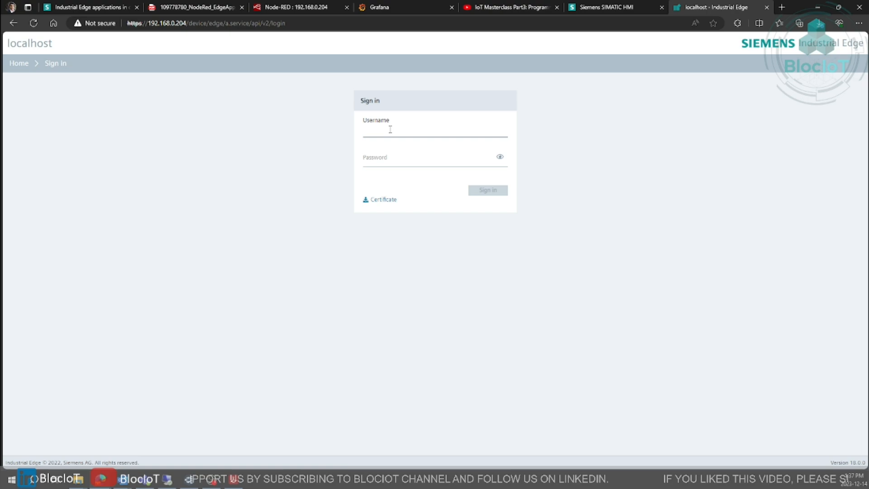
mouse_move(417, 197)
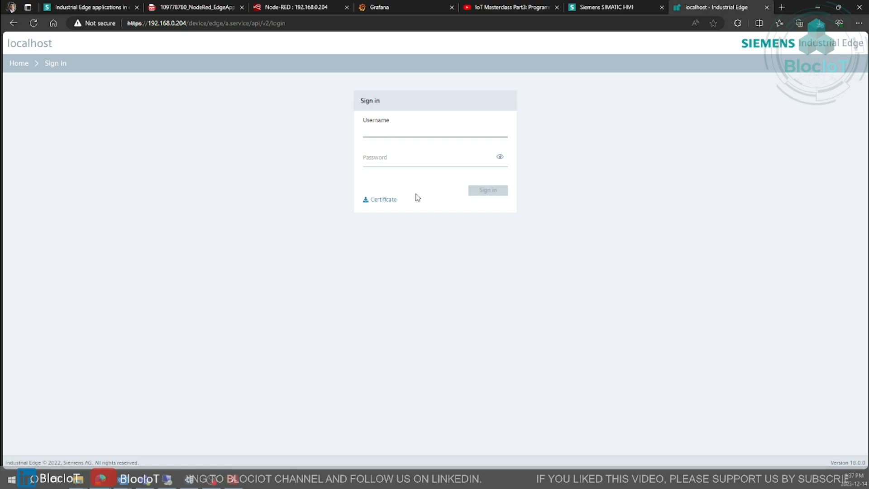
click(434, 129)
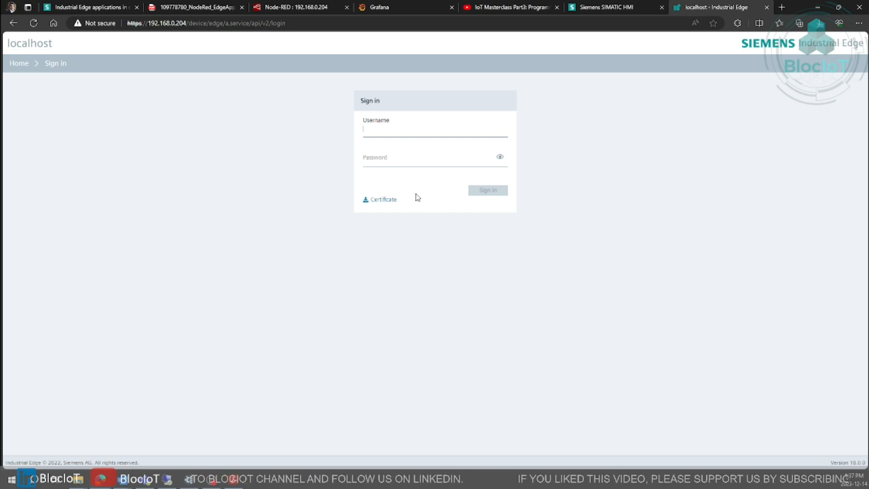
text(admin)
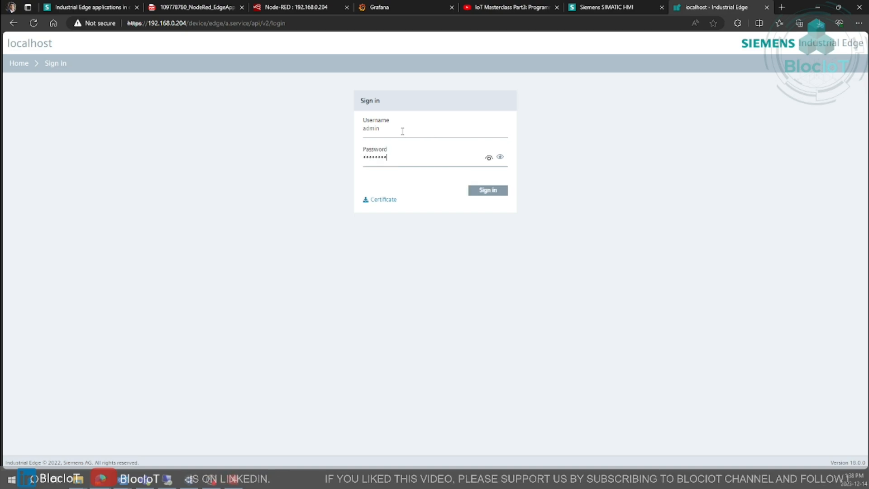
click(487, 190)
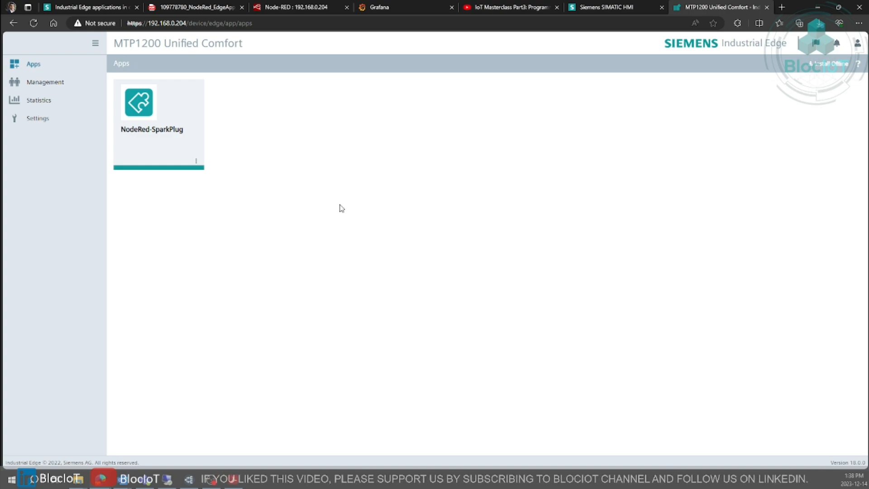
mouse_move(371, 266)
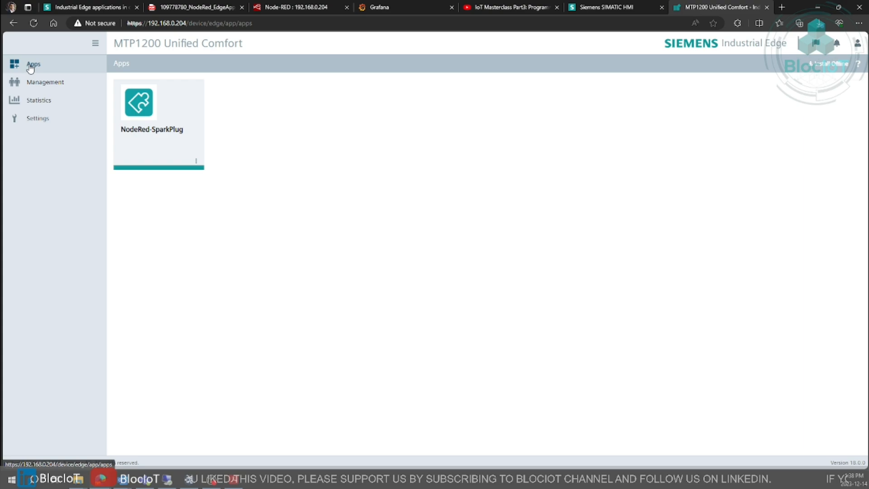
mouse_move(280, 189)
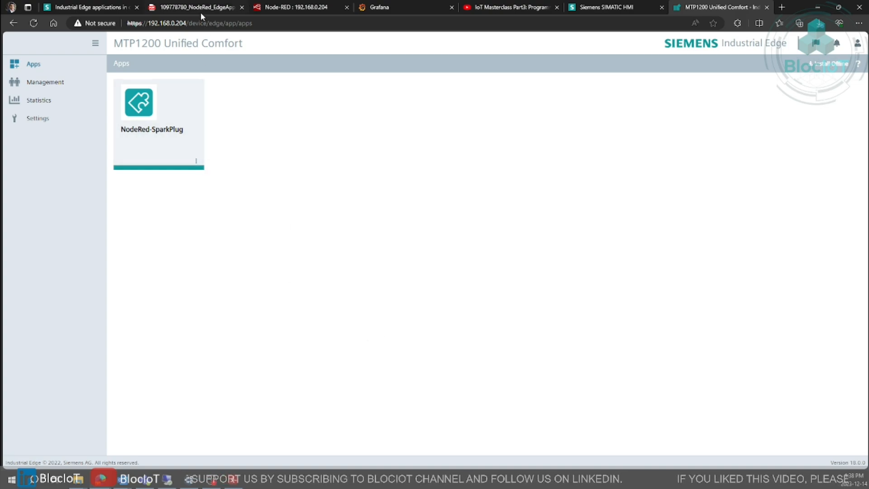
click(194, 7)
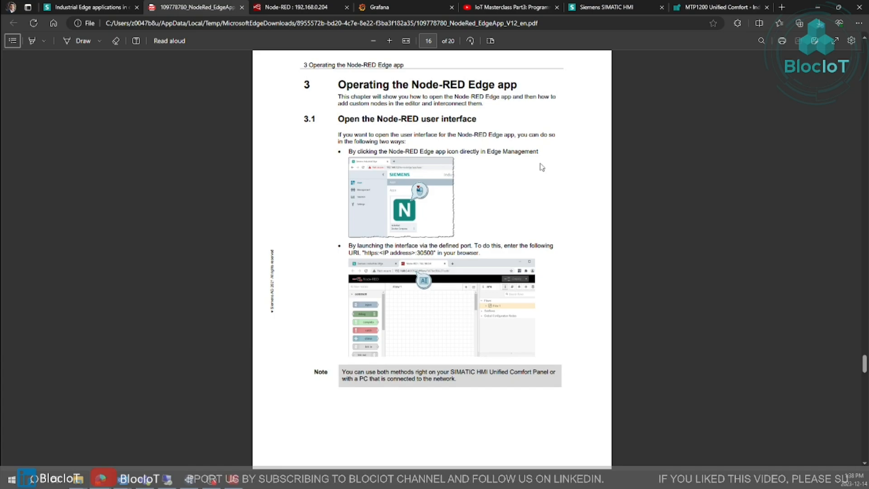
click(720, 6)
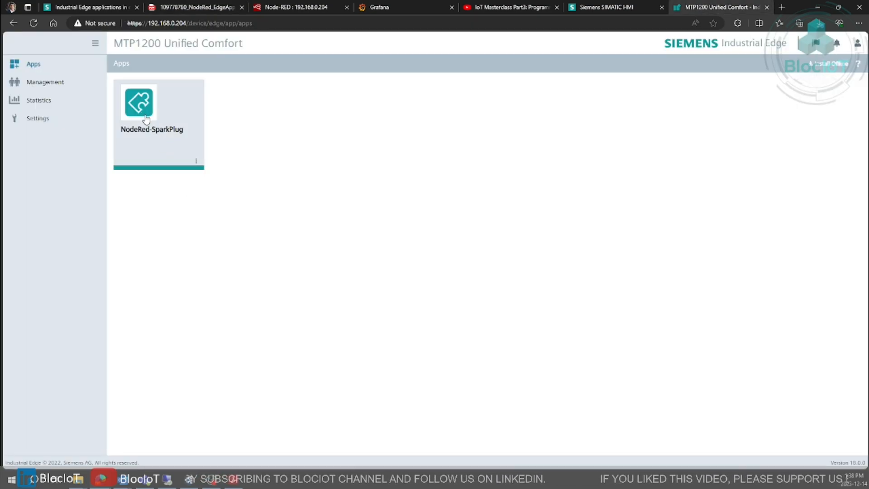
mouse_move(357, 279)
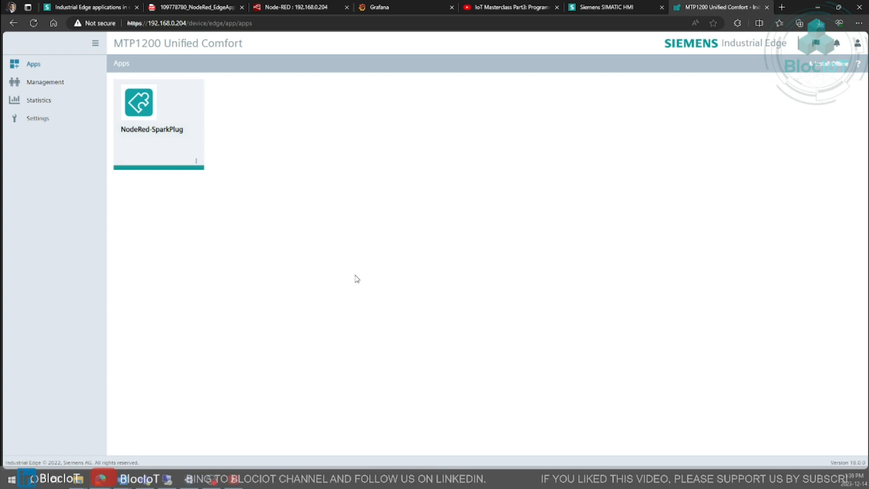
mouse_move(353, 278)
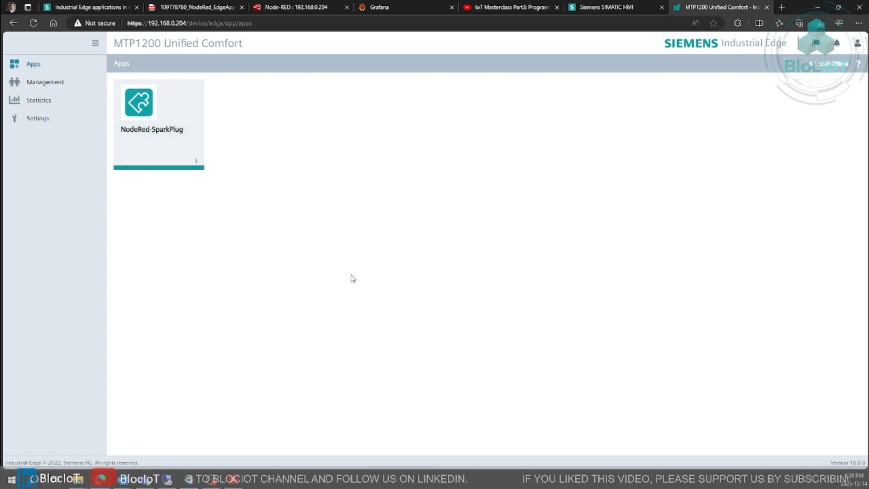
mouse_move(298, 221)
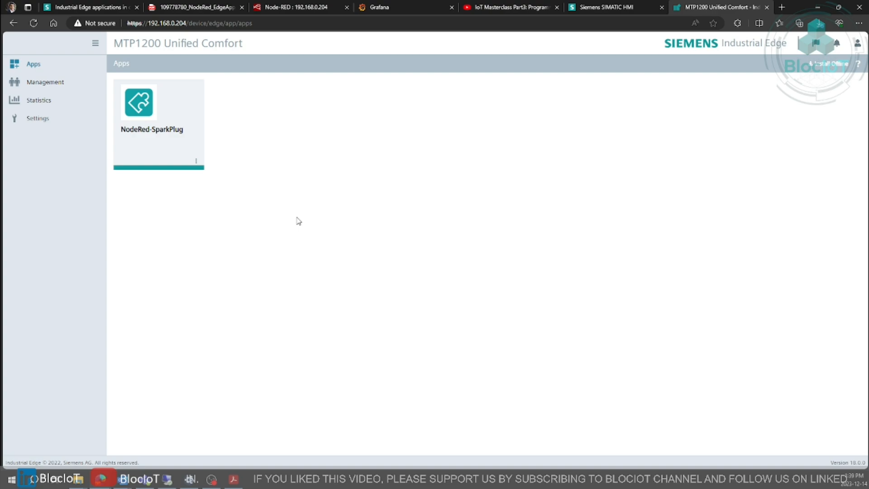
mouse_move(413, 222)
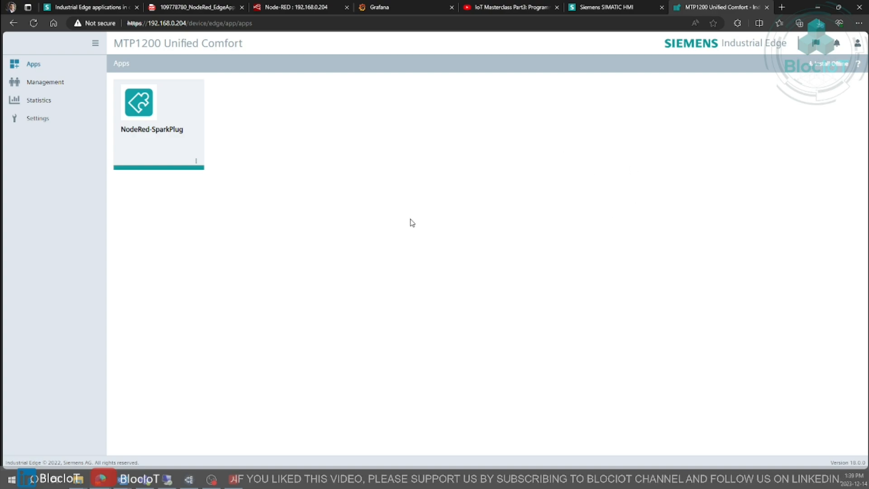
mouse_move(503, 270)
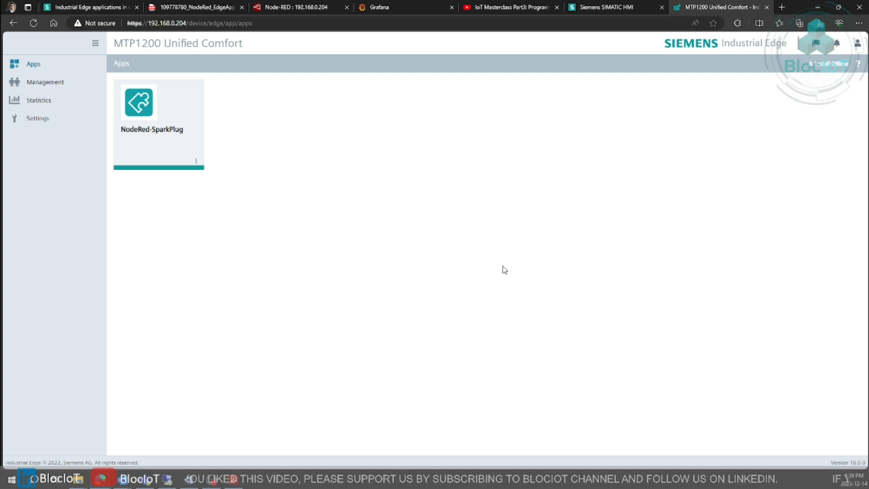
mouse_move(190, 120)
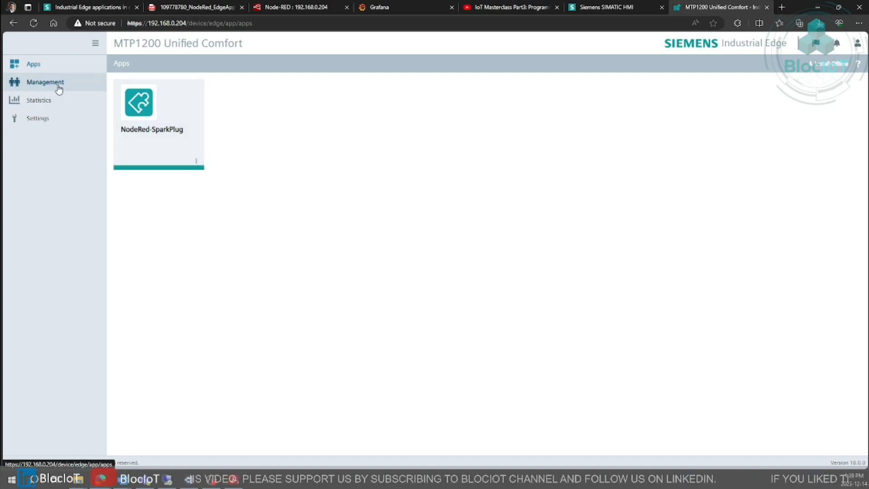
click(45, 81)
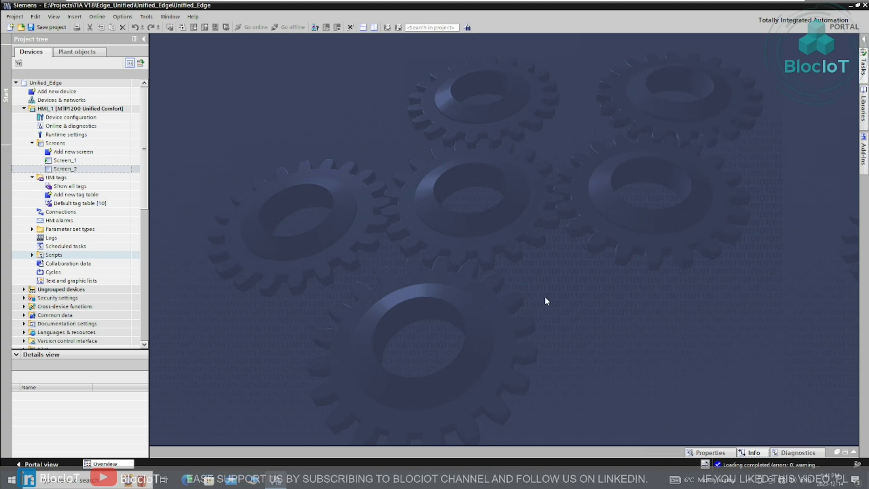
mouse_move(541, 164)
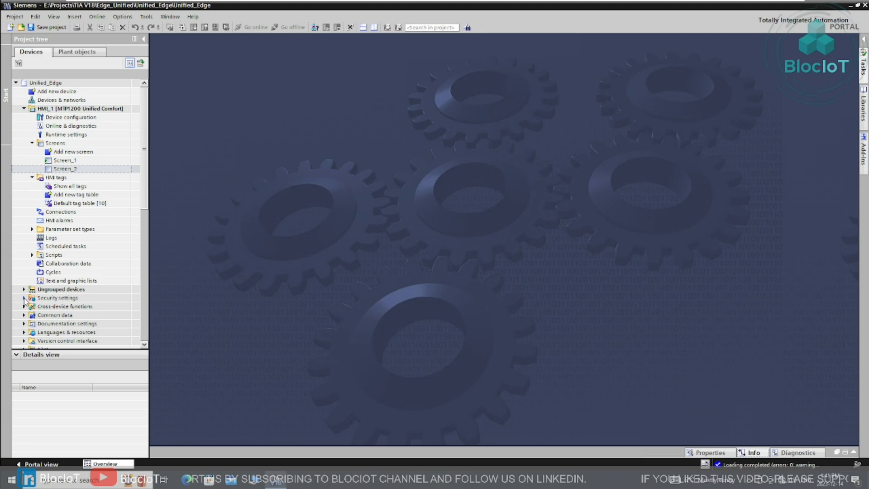
Step: Expand Security settings, then bring up HMI_1's MTP1200 device configuration
click(23, 298)
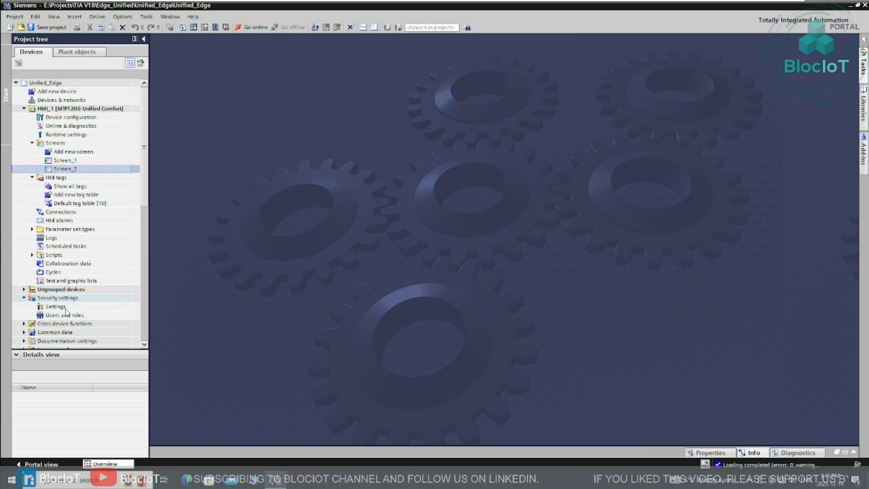
click(65, 315)
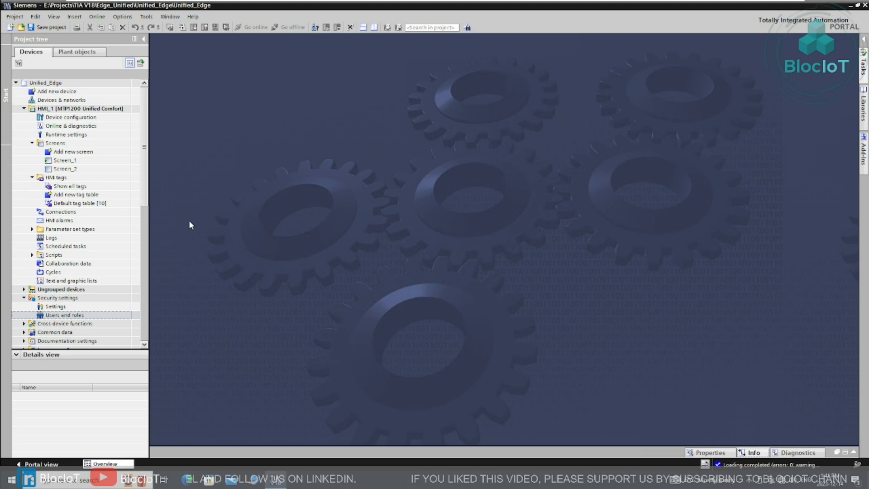
double_click(71, 117)
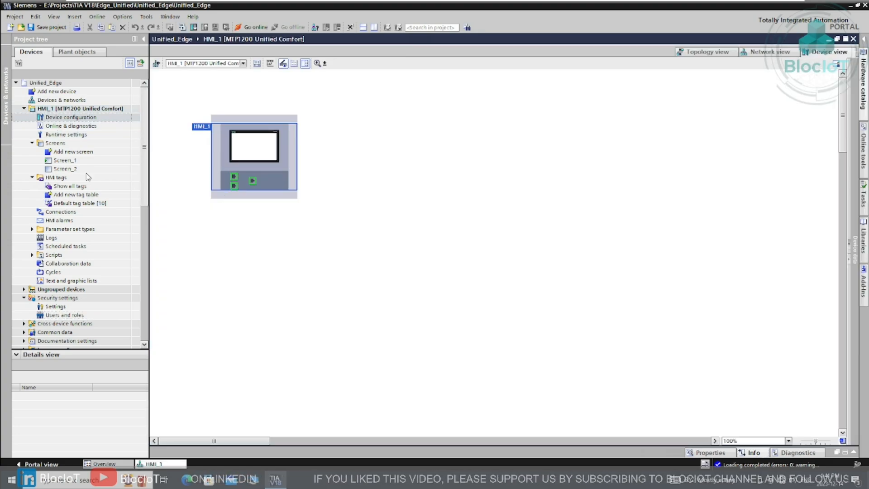
Step: Show Screen_1, then the HMI tags table listing Humidity1 and Temperature1
double_click(64, 160)
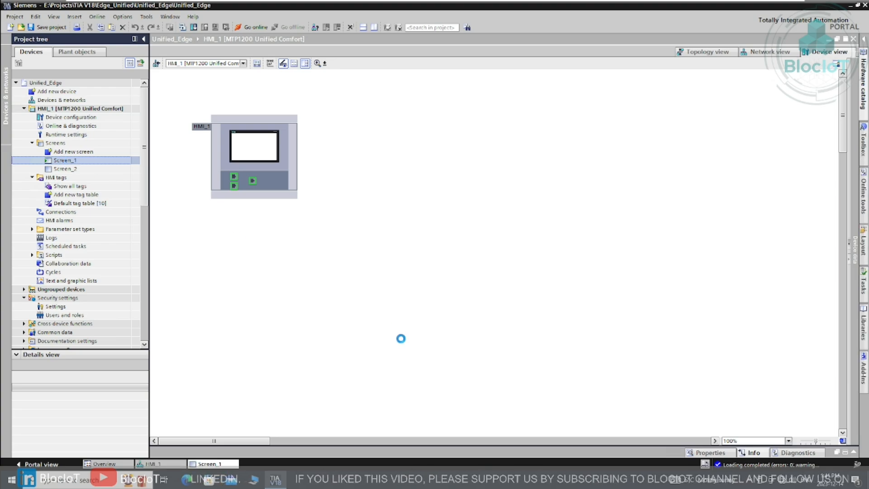
double_click(65, 160)
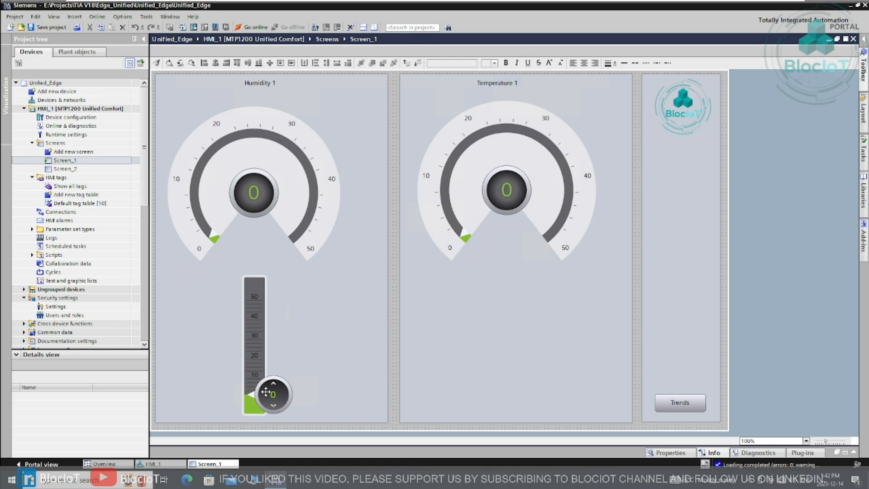
click(65, 169)
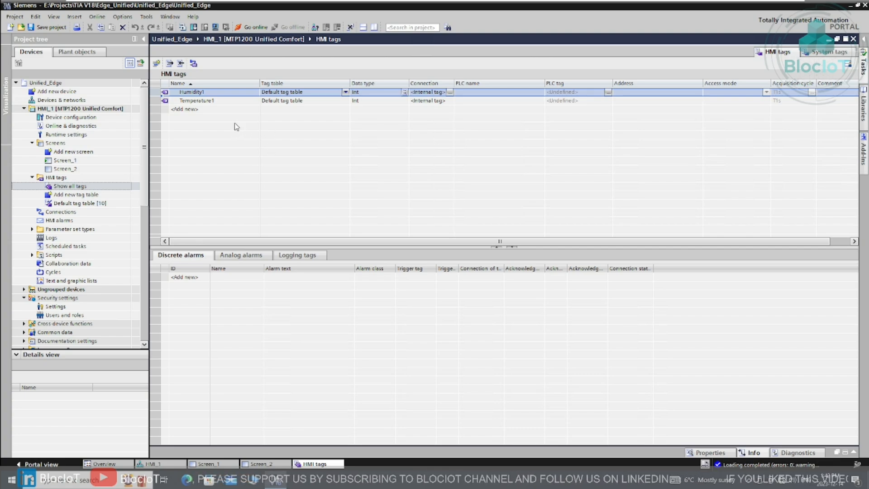
Step: Select the Temperature1 tag, then return to Screen_1 with its gauges
click(196, 100)
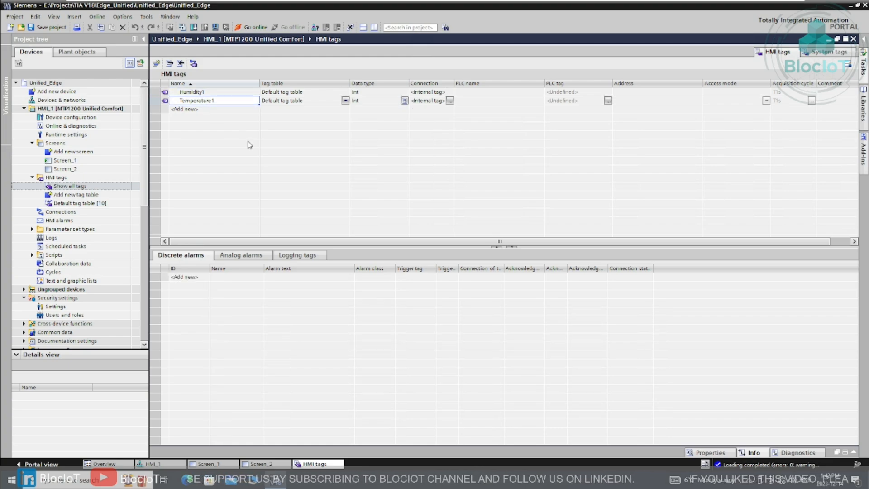
mouse_move(308, 235)
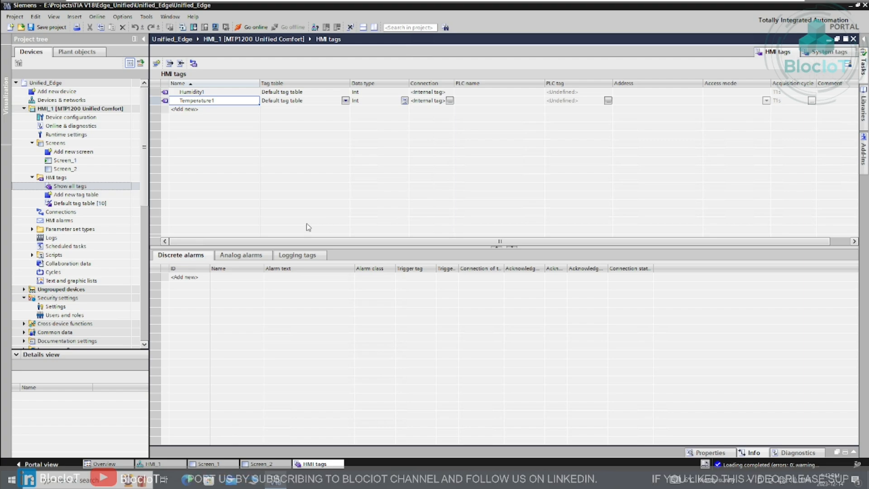
mouse_move(428, 106)
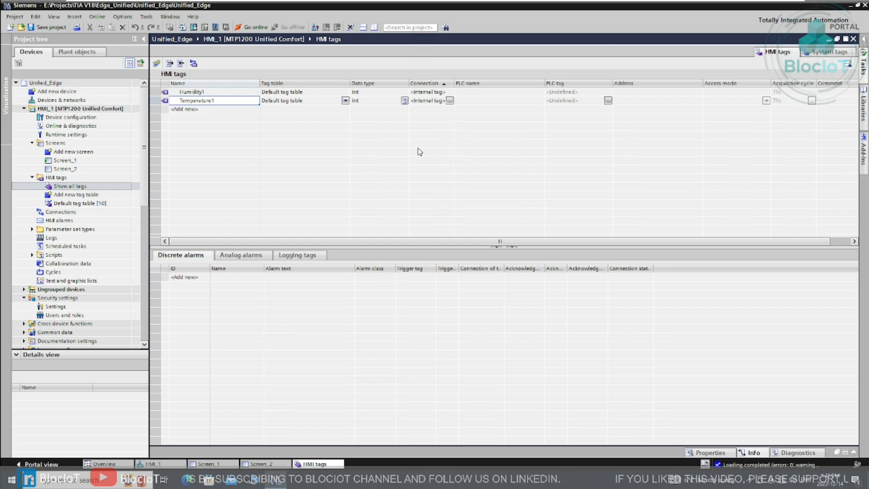
mouse_move(396, 223)
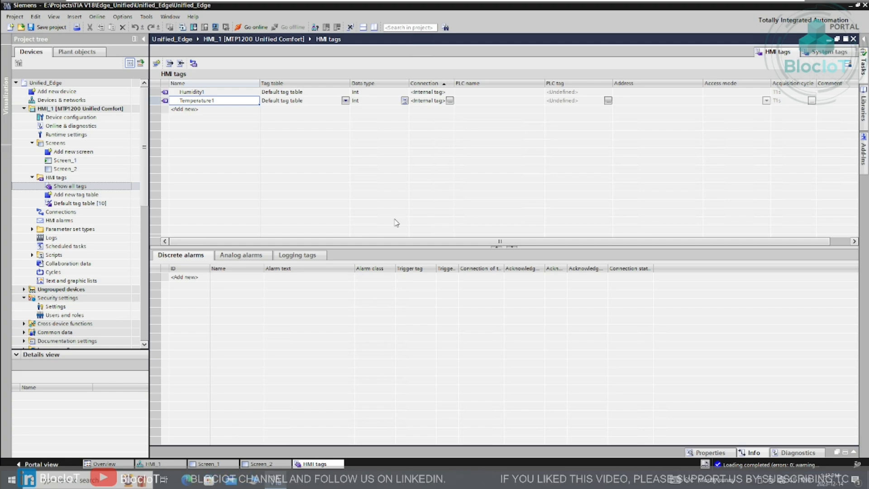
click(211, 463)
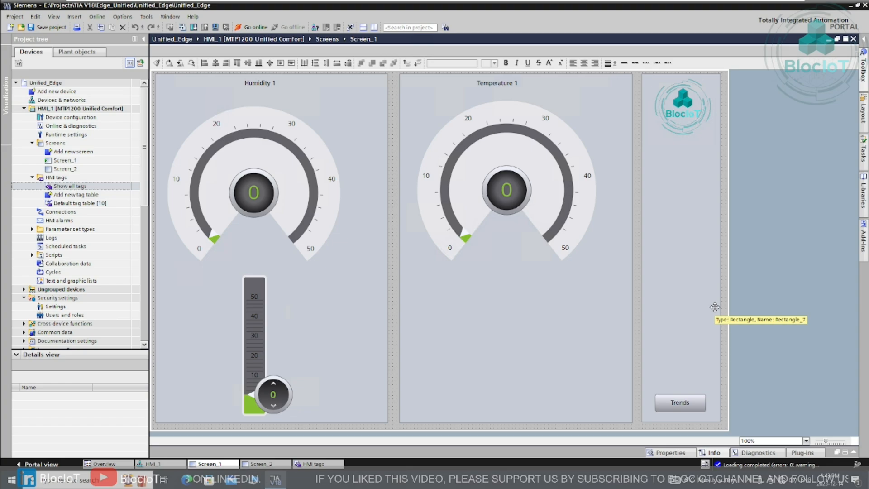
mouse_move(510, 201)
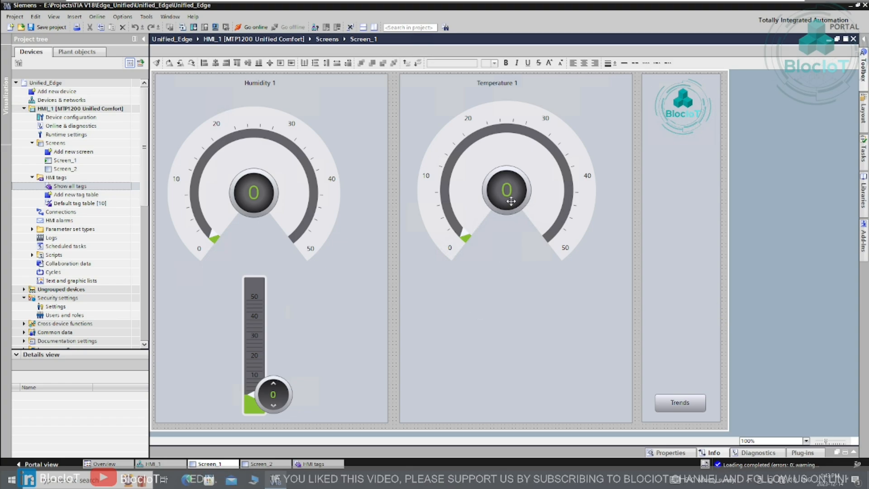
mouse_move(493, 86)
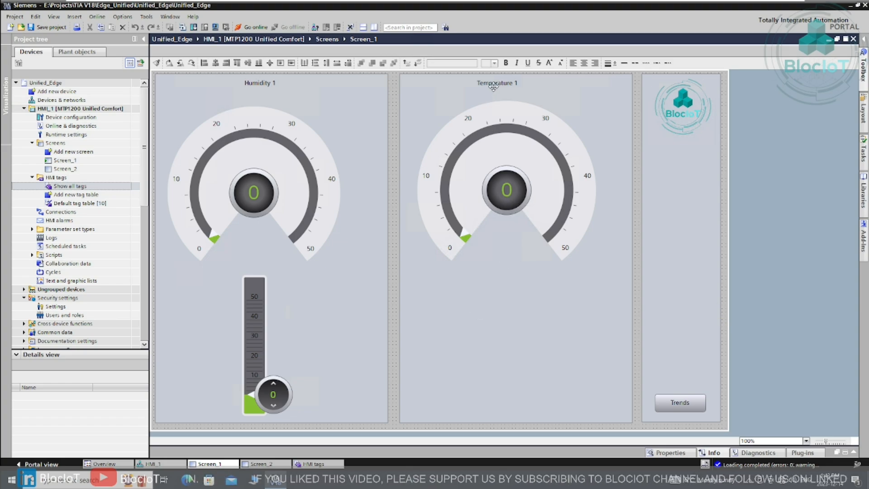
mouse_move(537, 165)
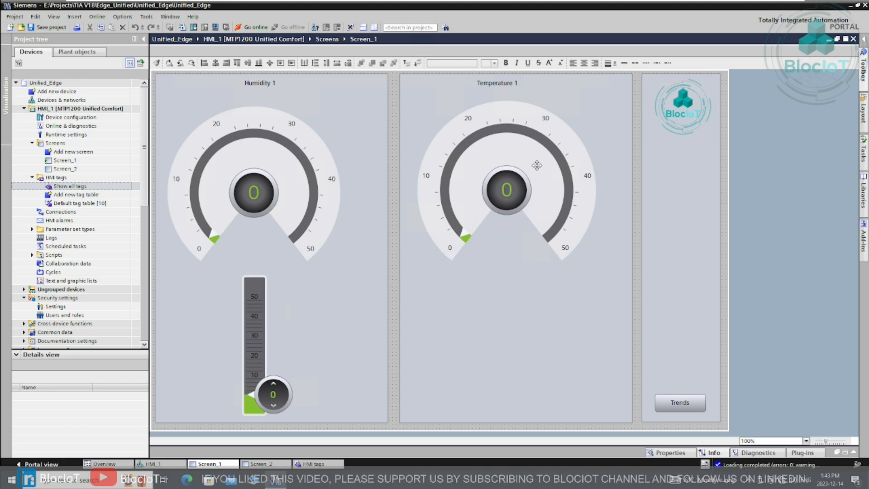
mouse_move(513, 107)
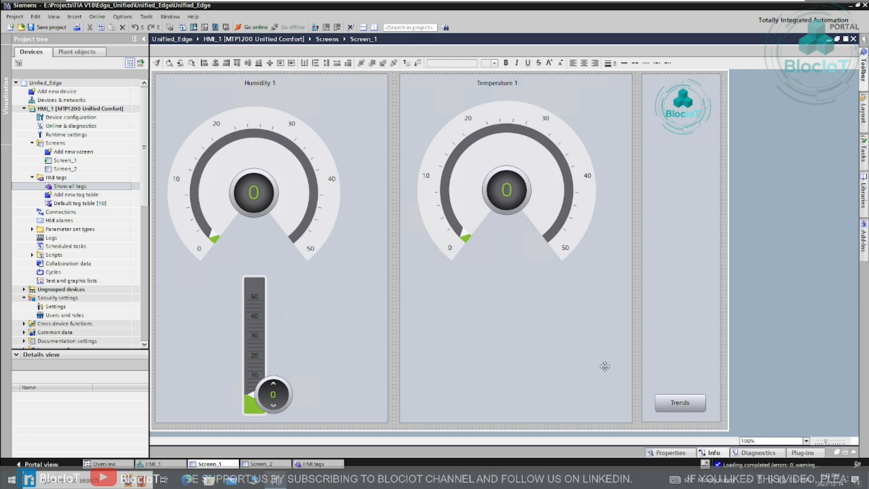
mouse_move(605, 367)
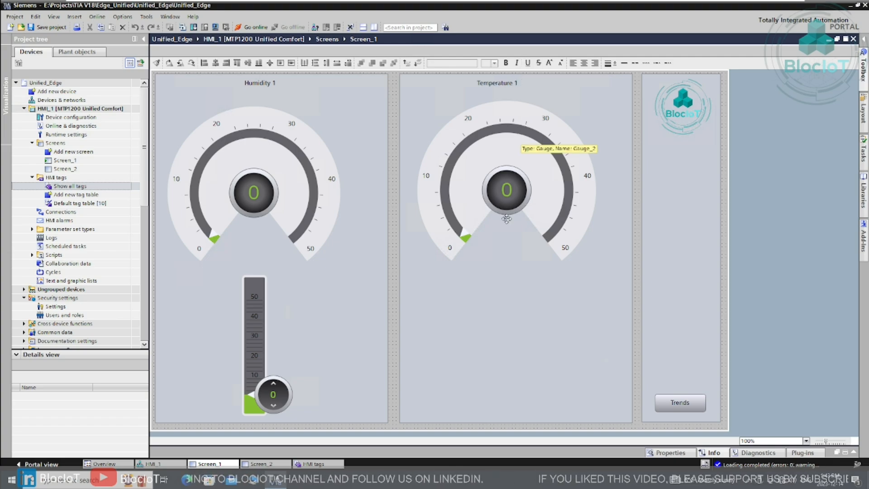
mouse_move(502, 196)
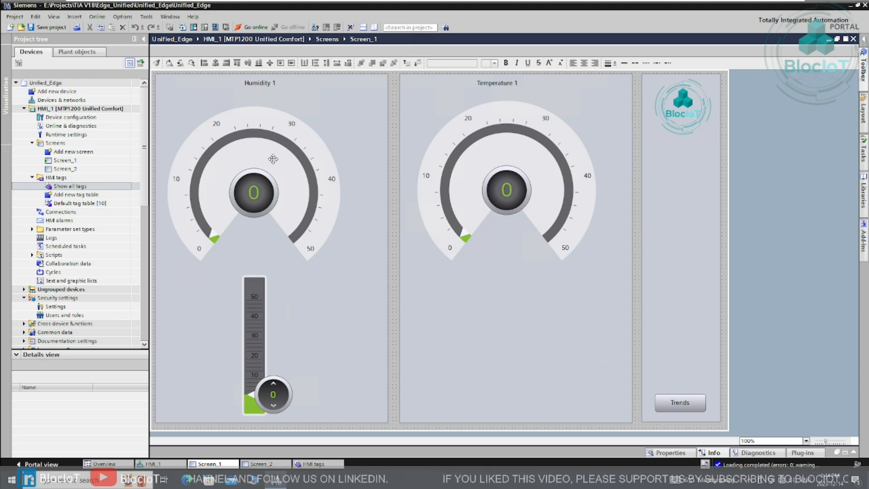
mouse_move(269, 382)
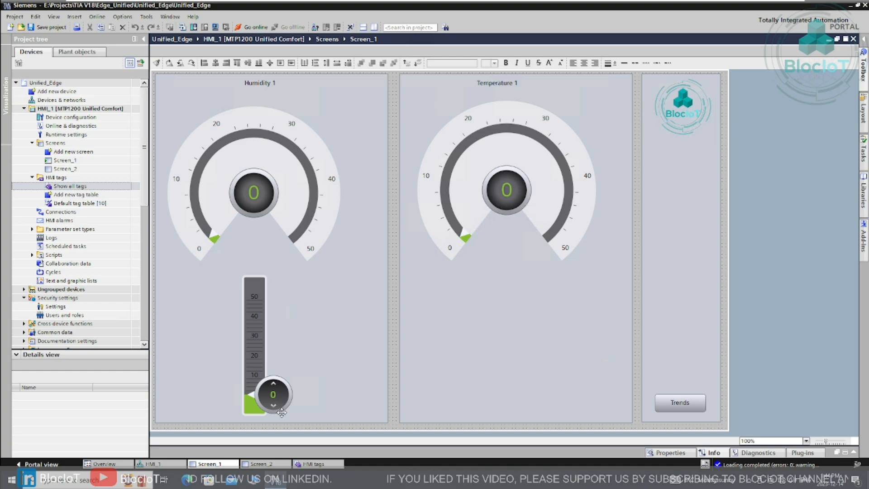
mouse_move(294, 360)
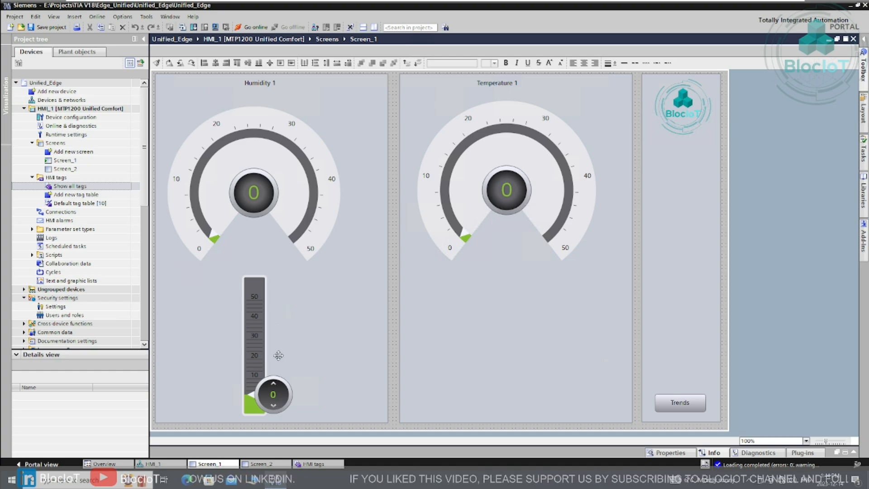
mouse_move(292, 247)
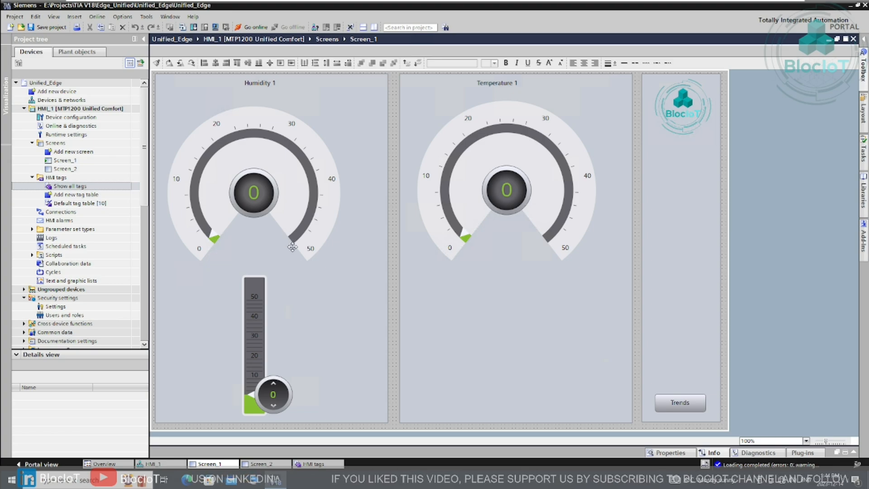
Step: Switch to Screen_2 with the Trend 1 / Trend 2 chart and Home button
click(680, 402)
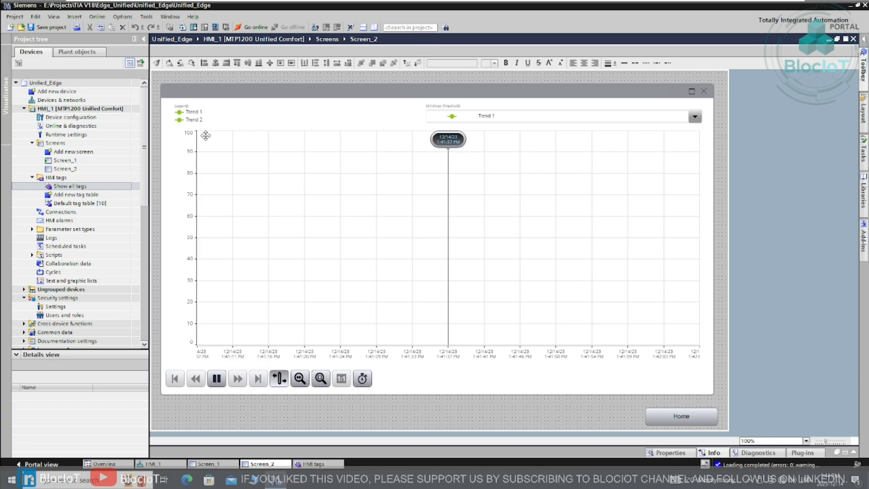
mouse_move(477, 253)
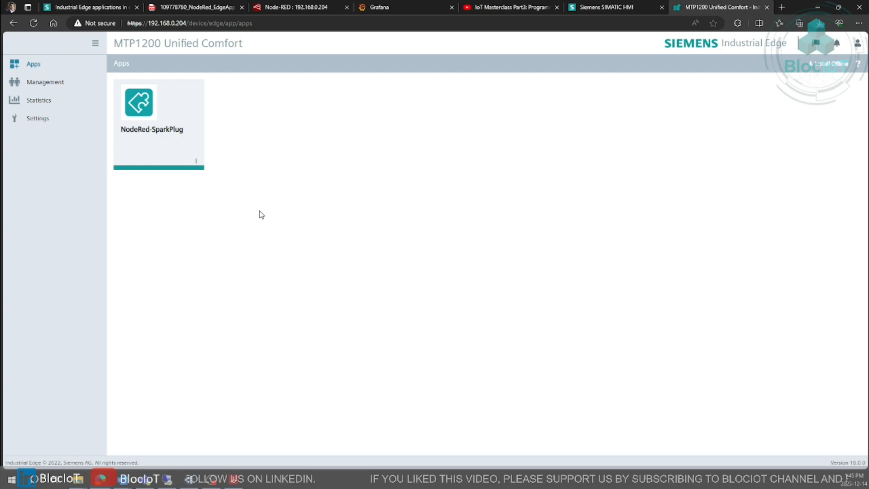
mouse_move(287, 226)
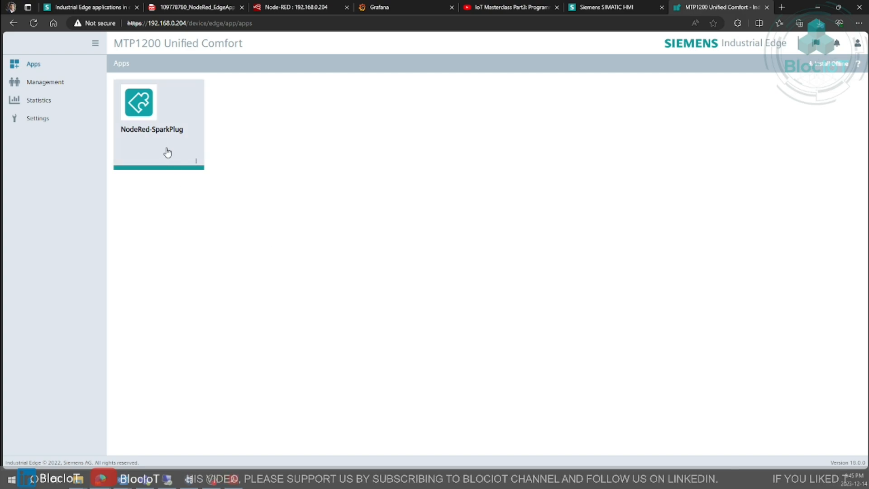
mouse_move(156, 141)
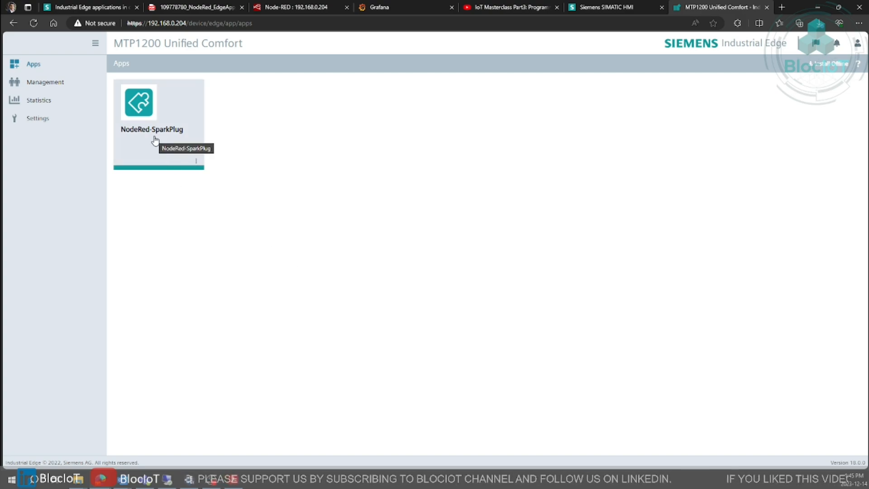
Step: Launch NodeRed-SparkPlug, showing Flow 1 with the Humidity1 and Temperature1 flows
click(293, 8)
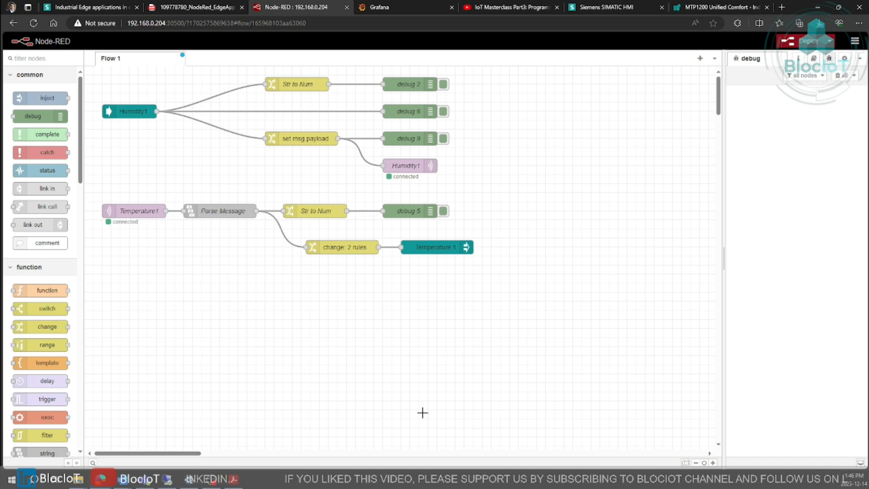
mouse_move(454, 378)
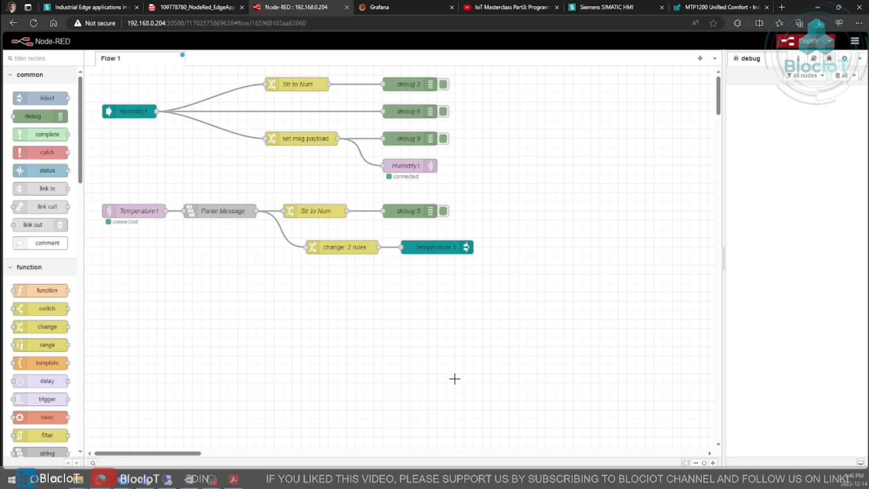
mouse_move(436, 362)
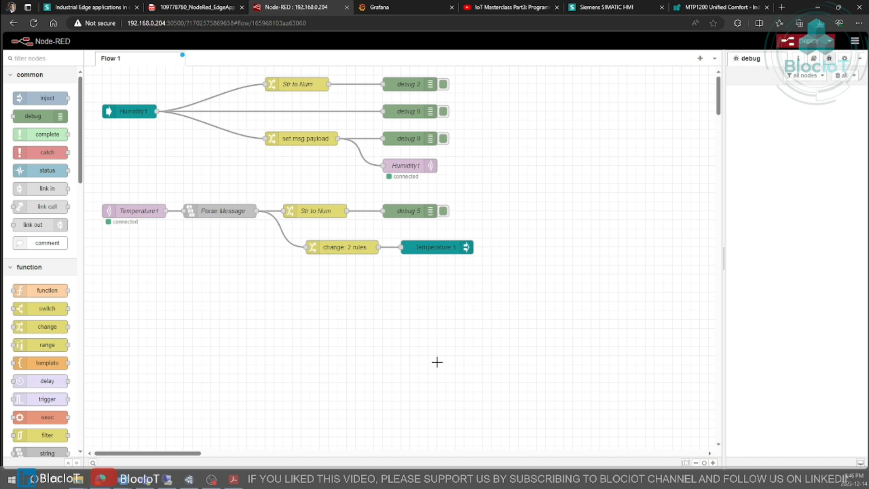
mouse_move(320, 353)
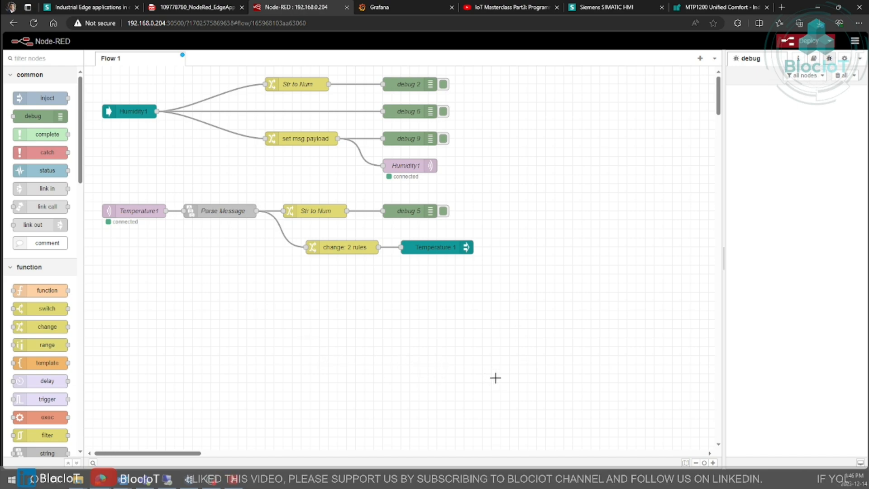
mouse_move(293, 388)
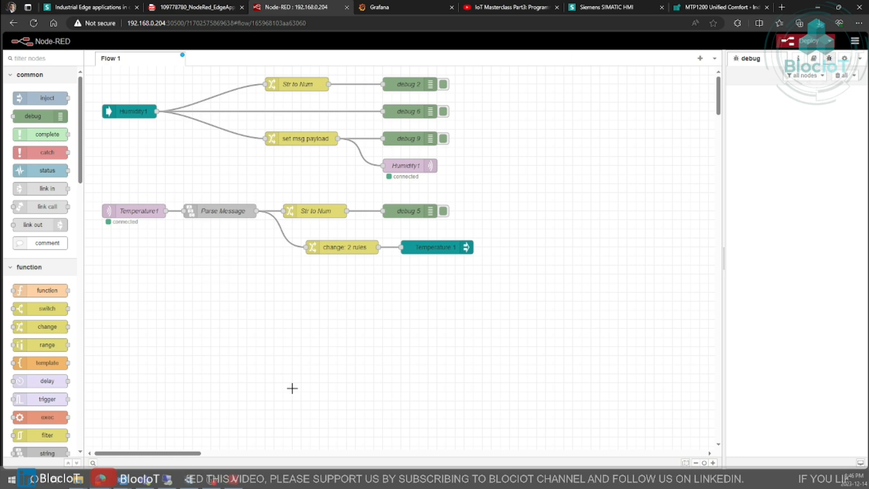
mouse_move(334, 389)
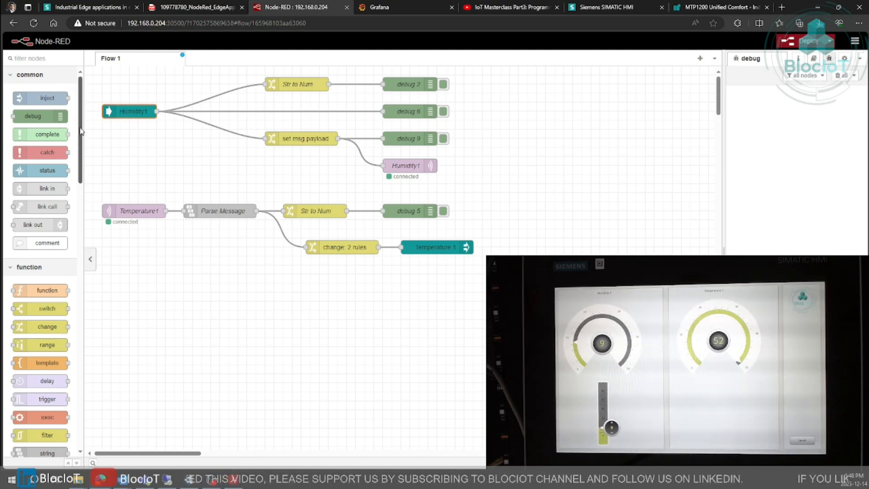
scroll(down, 3)
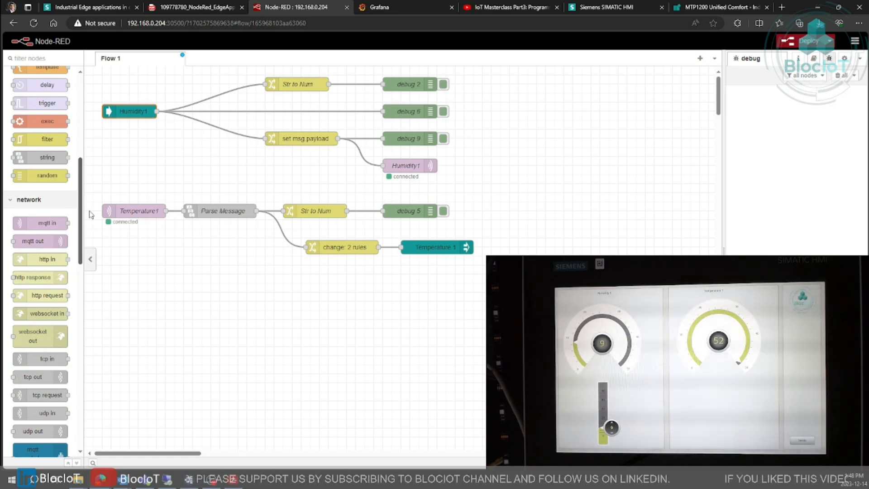
scroll(down, 3)
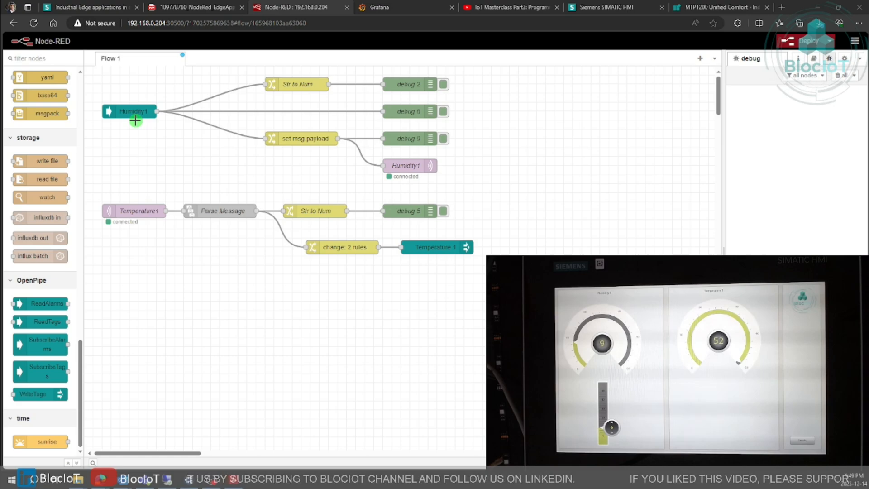
mouse_move(438, 416)
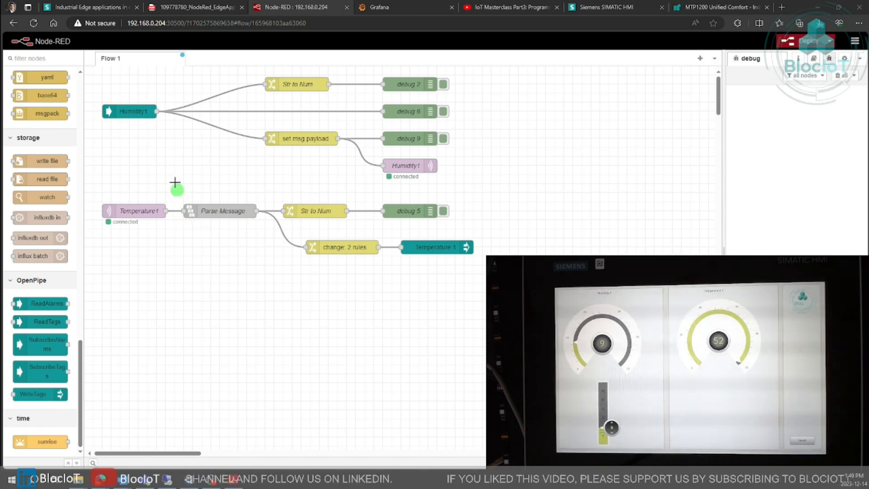
click(129, 111)
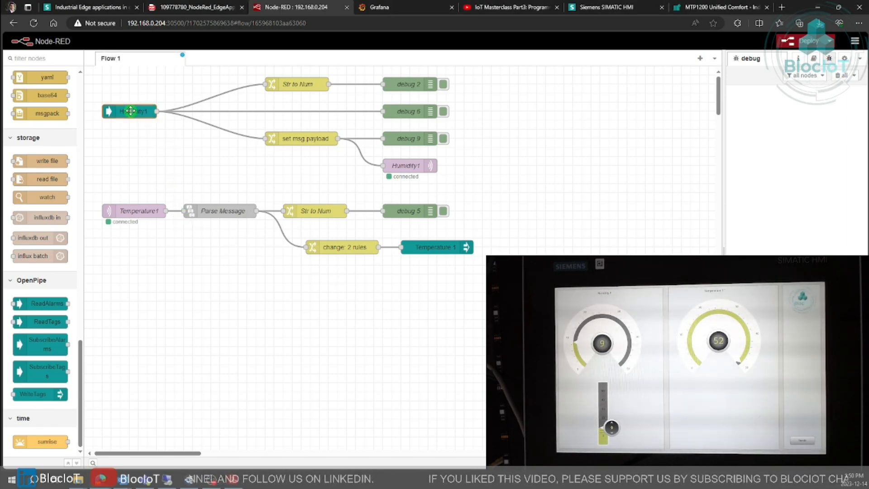
double_click(129, 110)
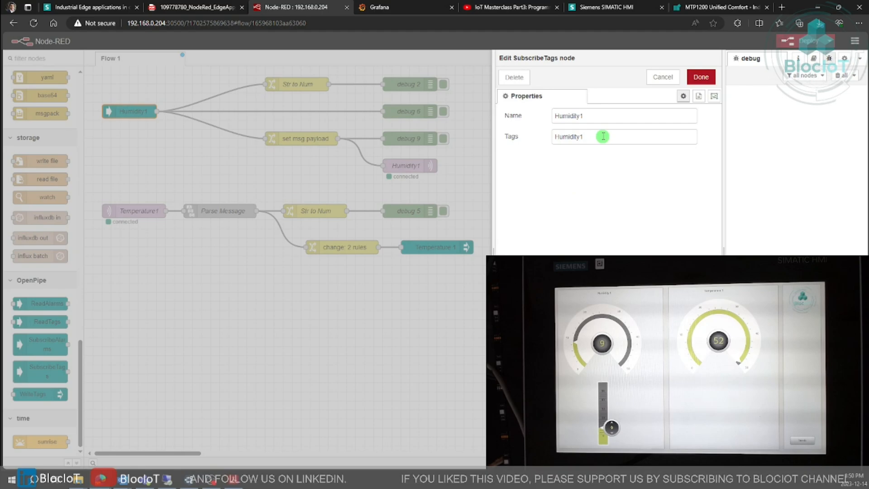
click(701, 76)
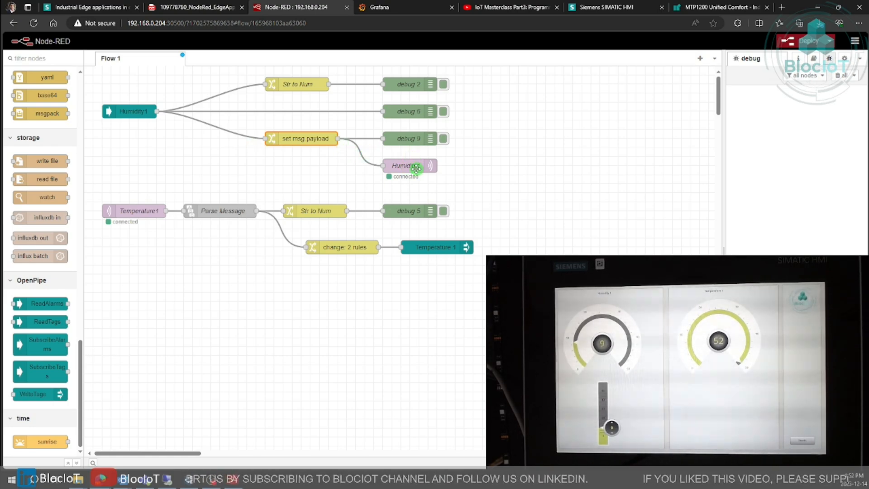
double_click(410, 165)
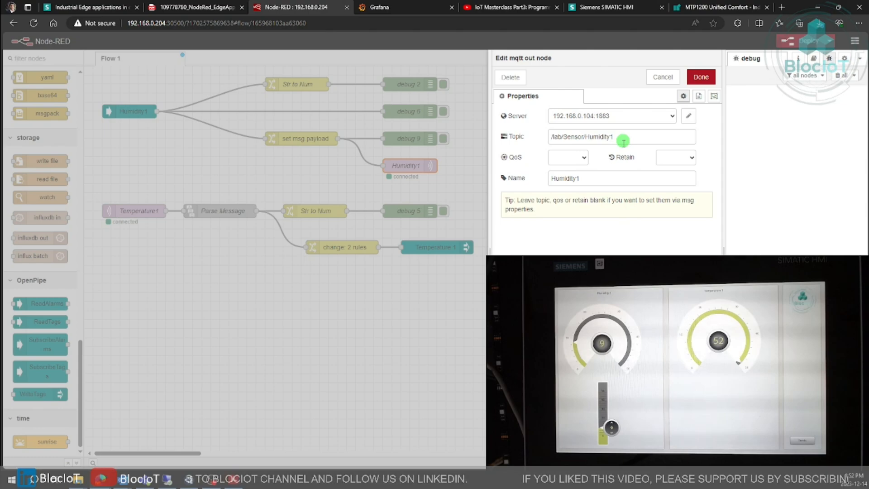
triple_click(581, 137)
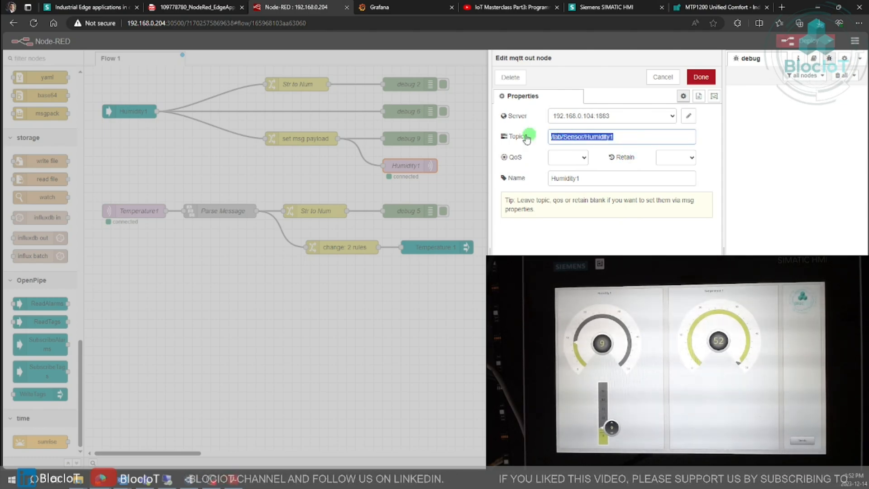
click(700, 77)
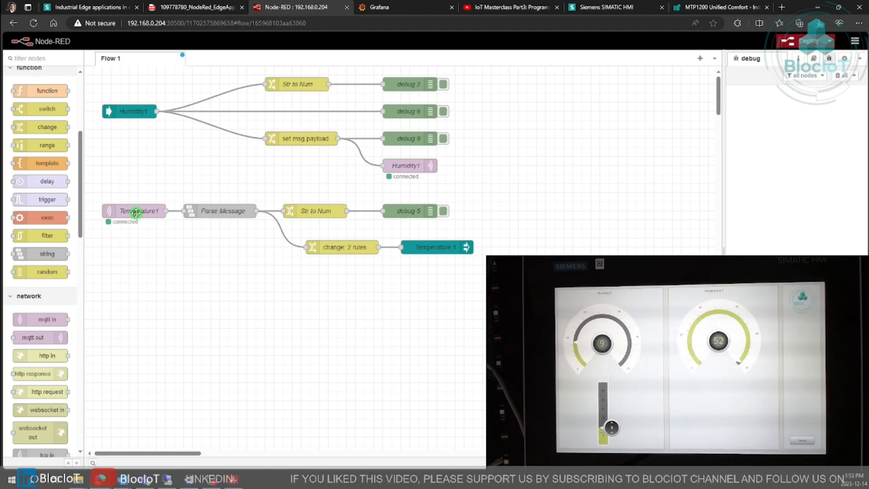
double_click(133, 211)
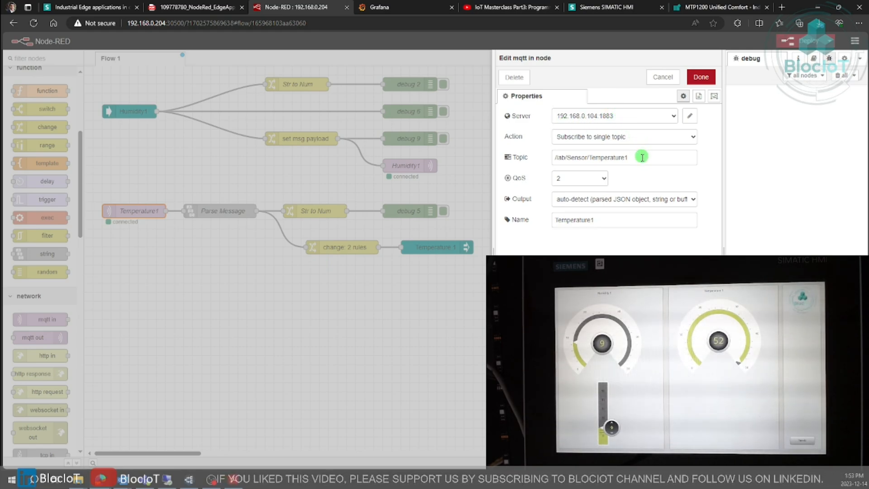
click(700, 76)
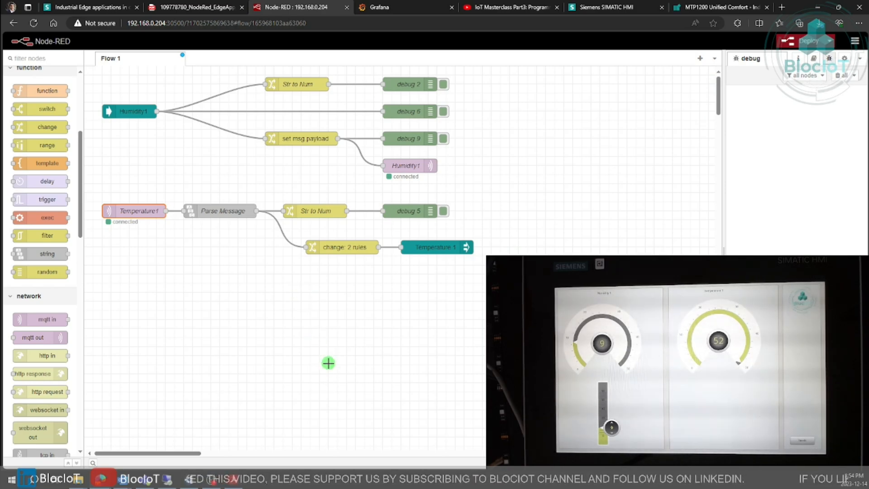
double_click(221, 211)
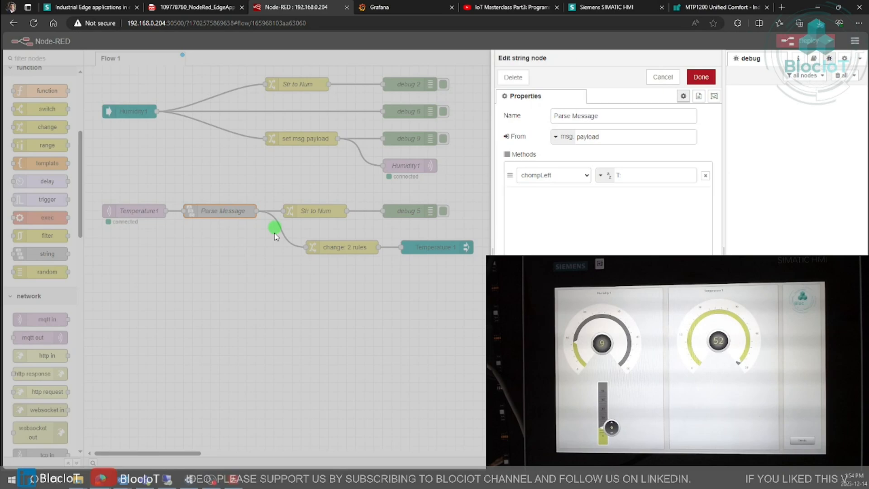
click(700, 77)
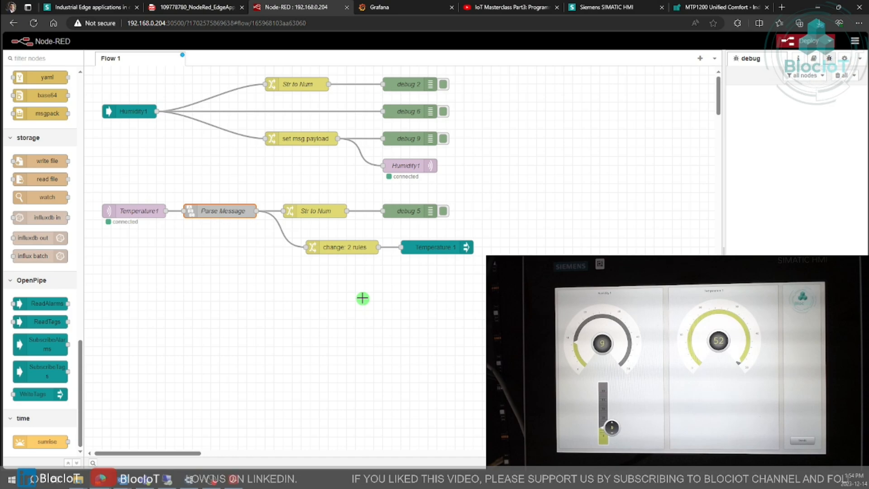
mouse_move(370, 277)
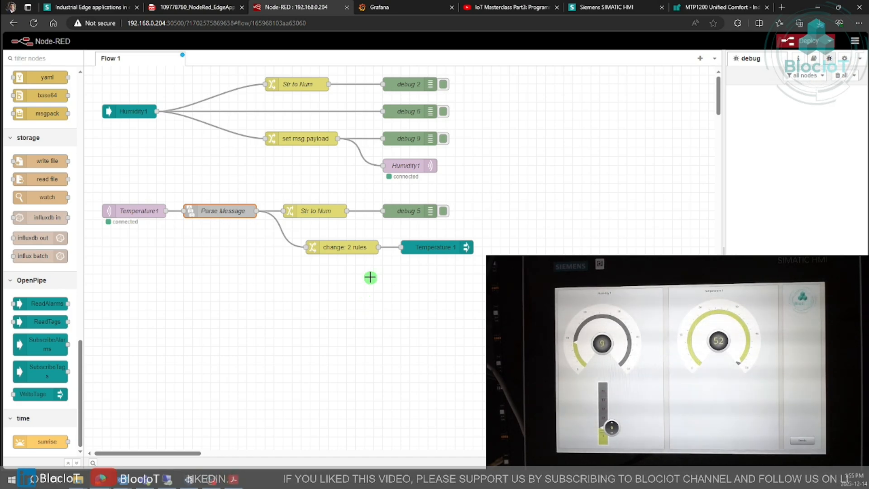
mouse_move(385, 305)
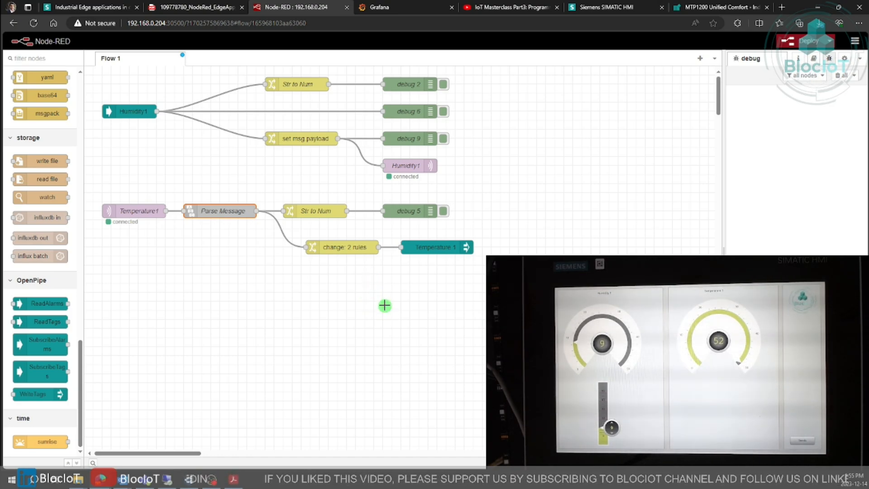
double_click(342, 247)
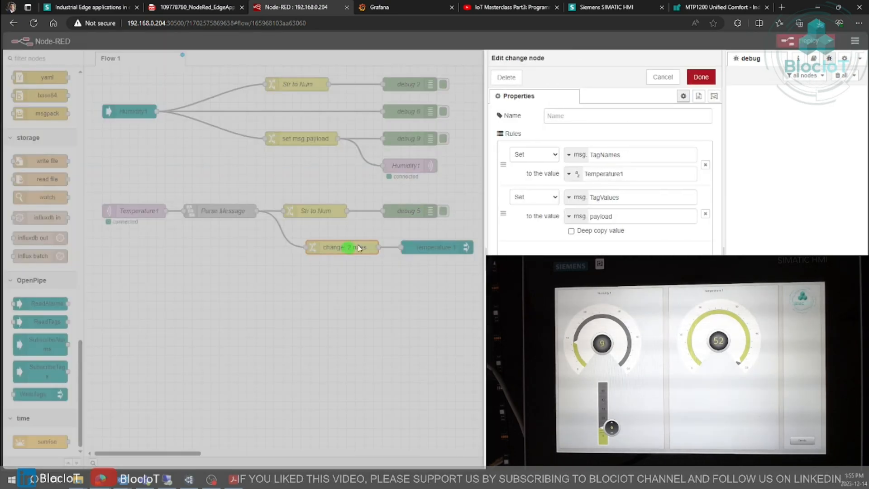
click(632, 174)
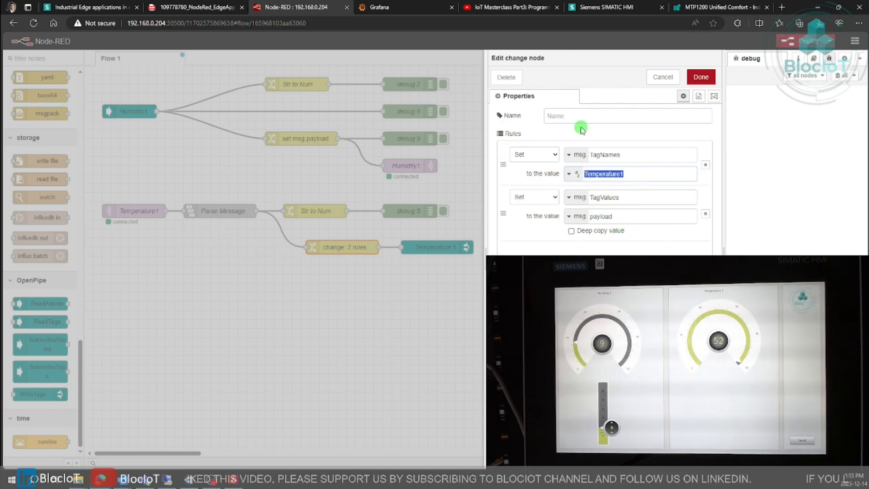
click(700, 77)
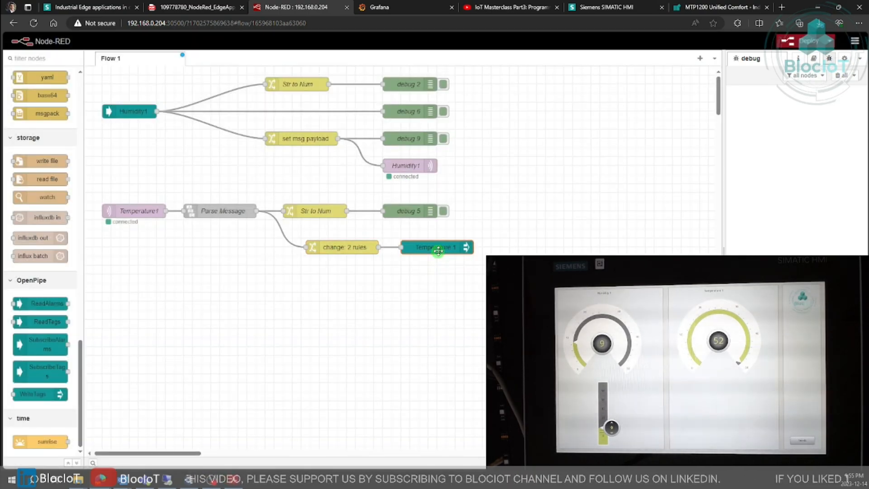
double_click(437, 247)
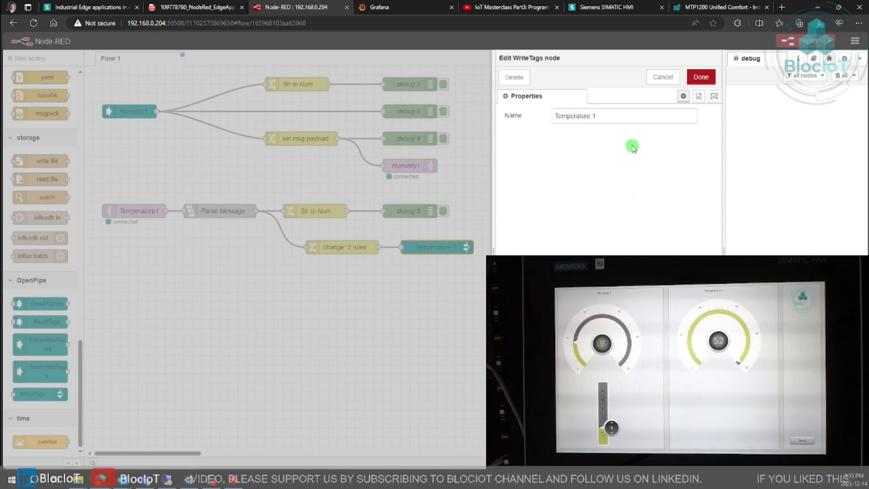
click(700, 76)
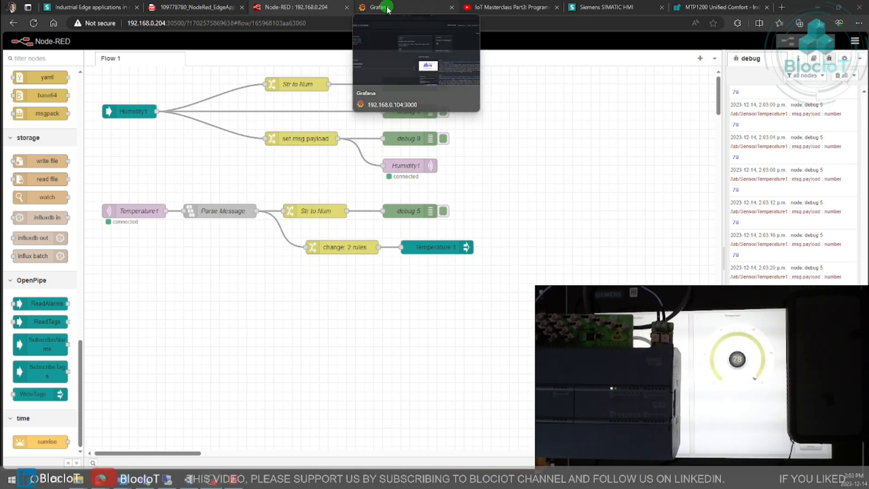
click(377, 7)
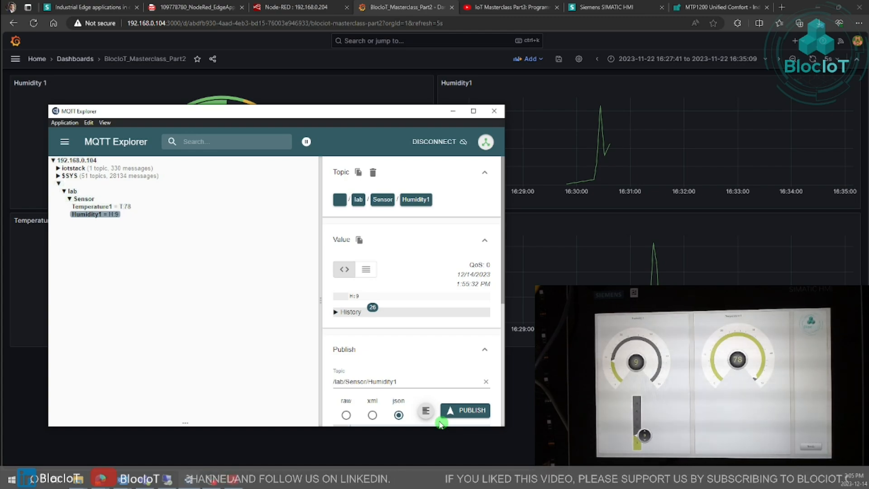
Step: Confirm lab/Sensor/Humidity1 shows H:29 in MQTT Explorer and bring Grafana forward
click(465, 410)
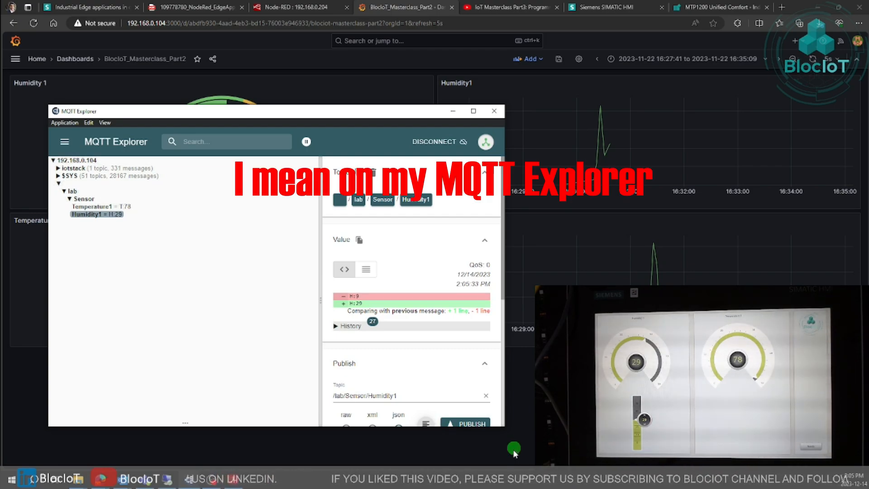
click(495, 111)
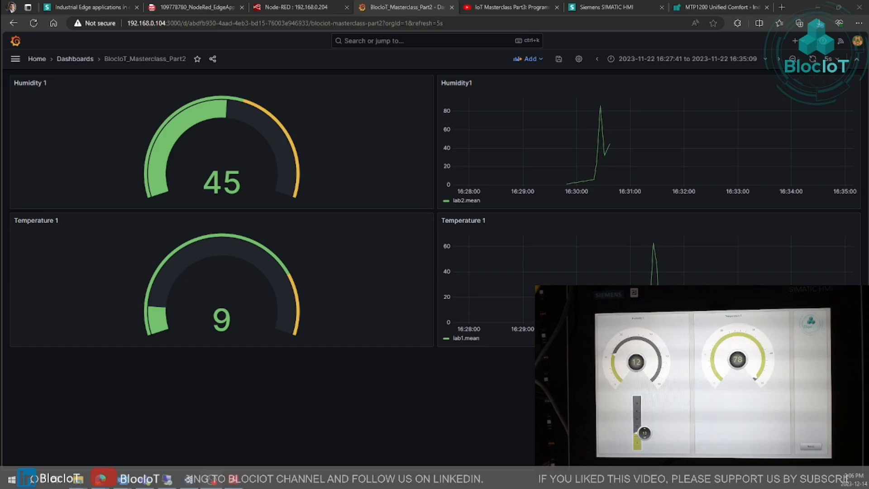